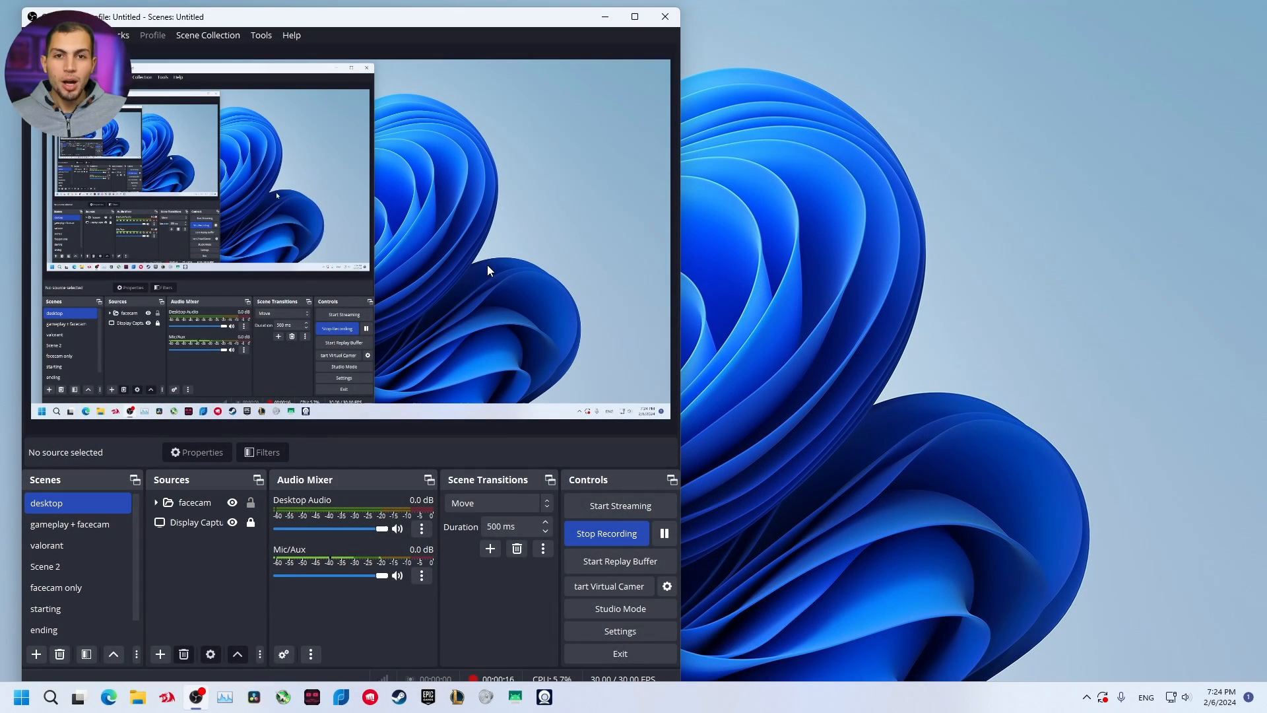
mouse_move(608, 329)
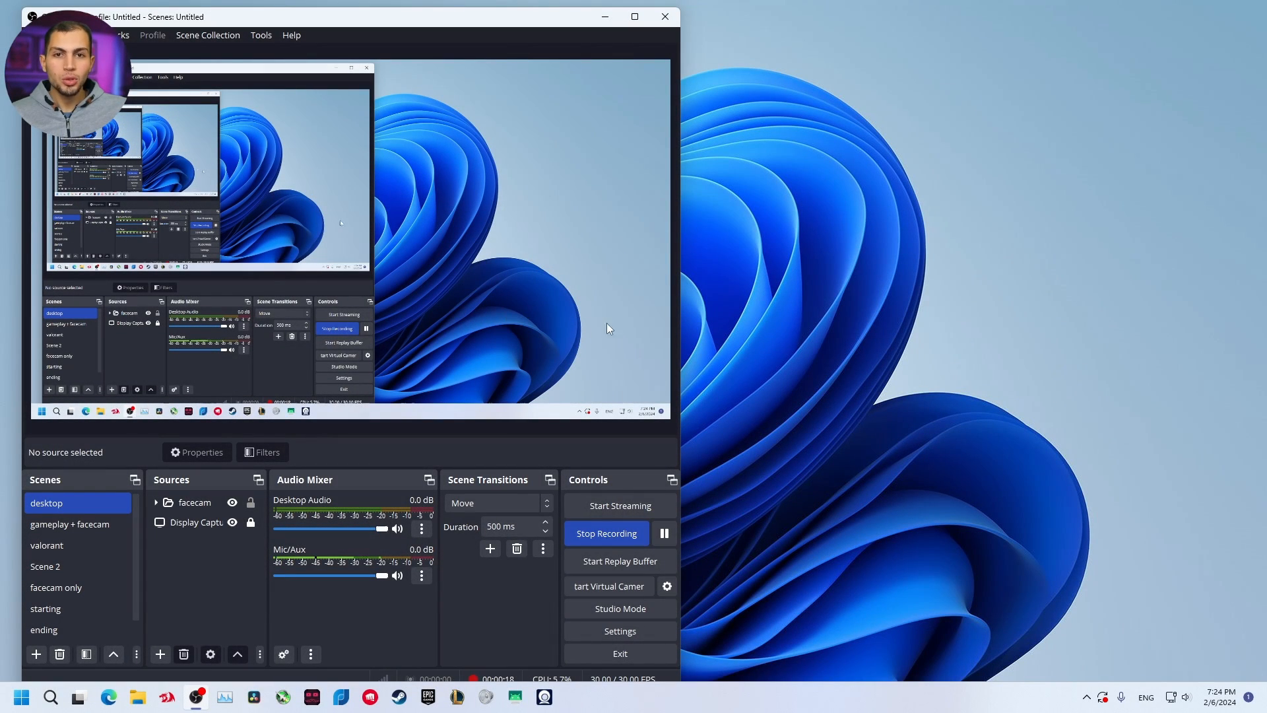
mouse_move(522, 346)
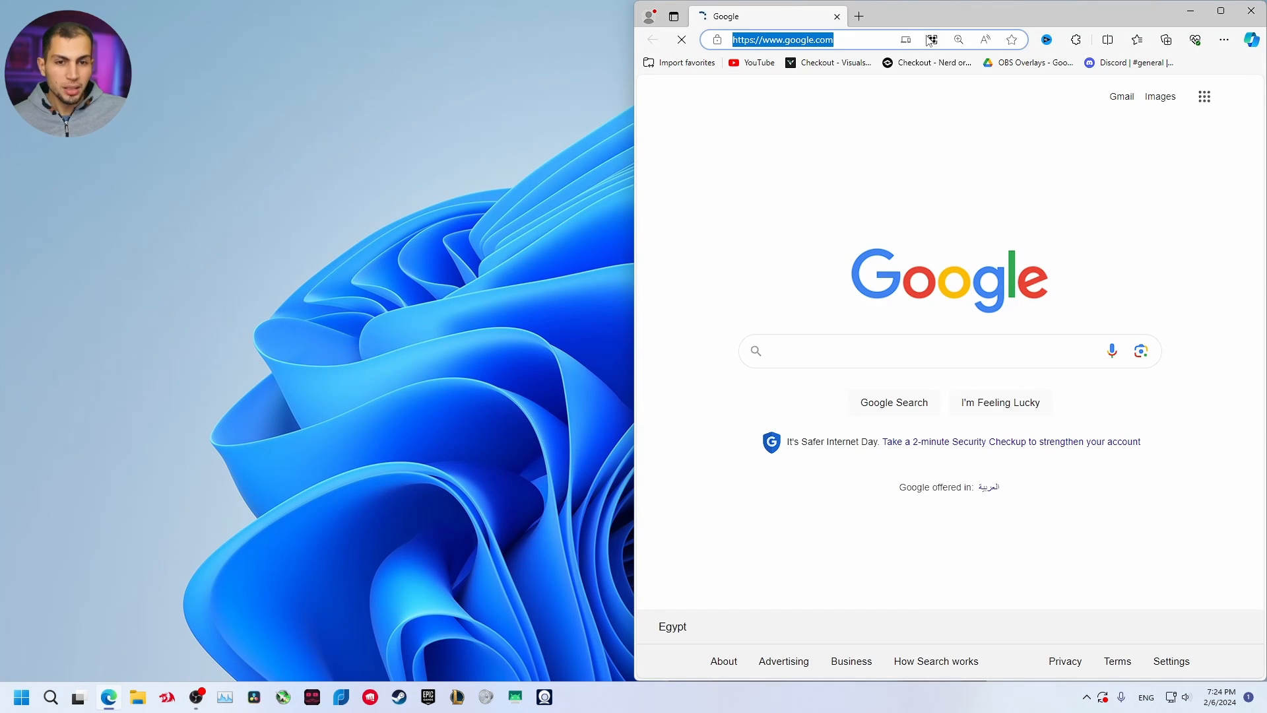
- Google 'local vocal transcription obs plugin' and open the 'LocalVocal: Seamless Live Transcriptions On-the-Go' forum page
text(local+vocal+tr...)
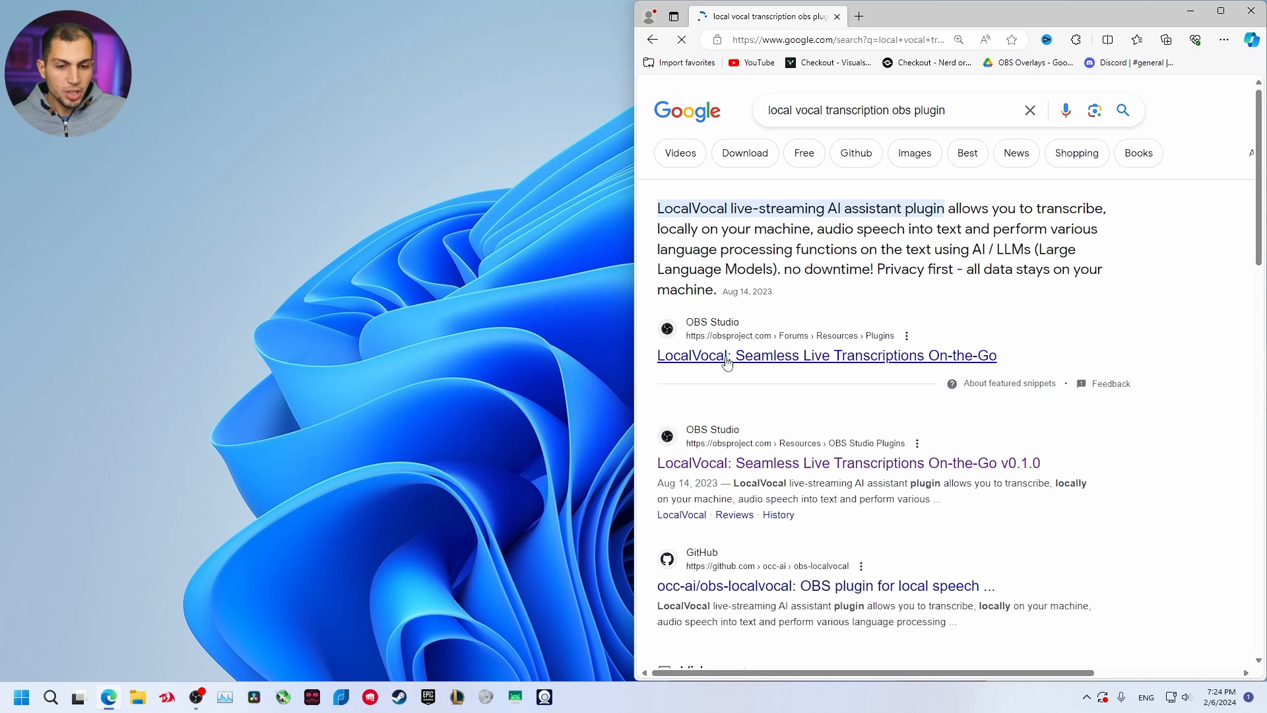
click(726, 355)
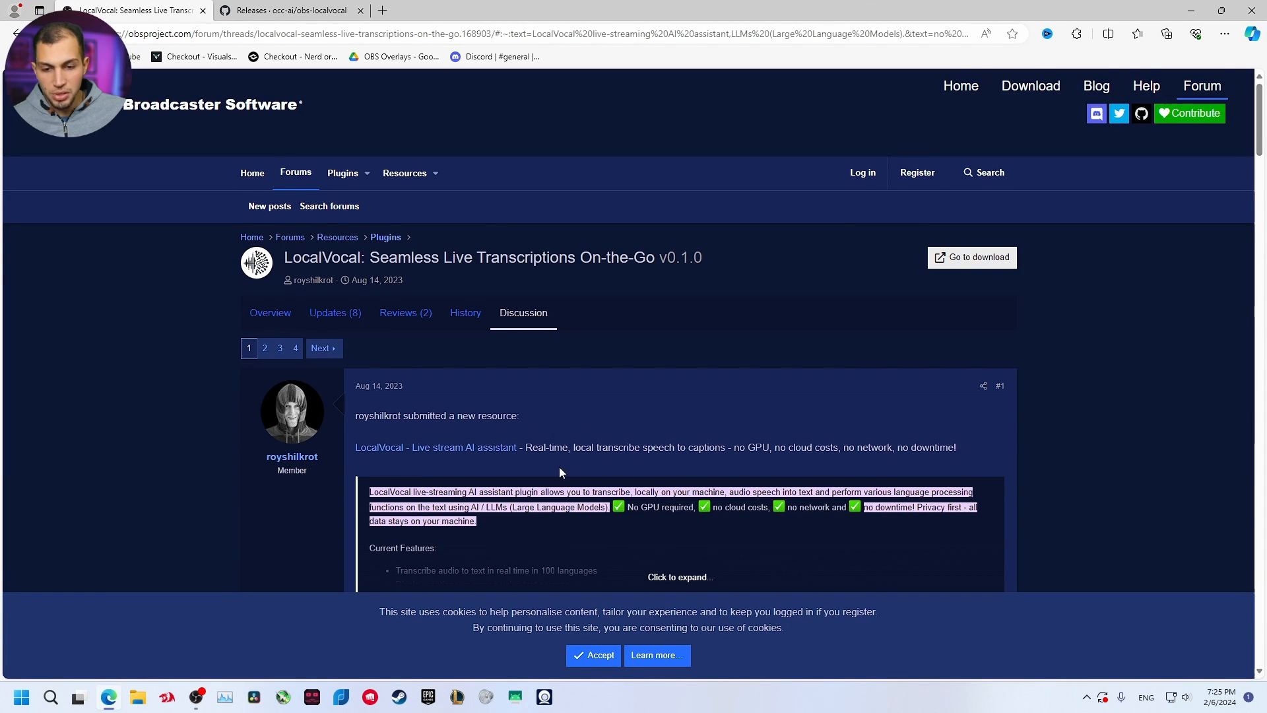
- Expand the LocalVocal post's feature list, then switch to the obs-localvocal GitHub releases tab
scroll(down, 3)
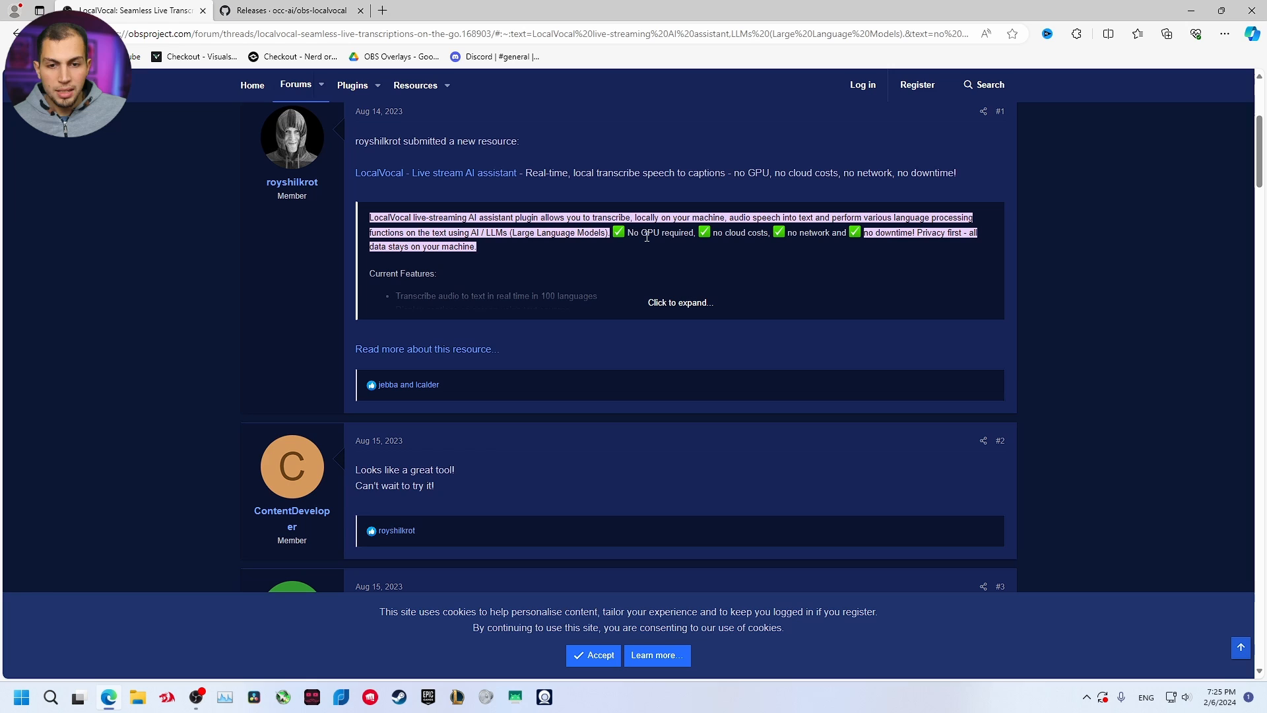
mouse_move(810, 258)
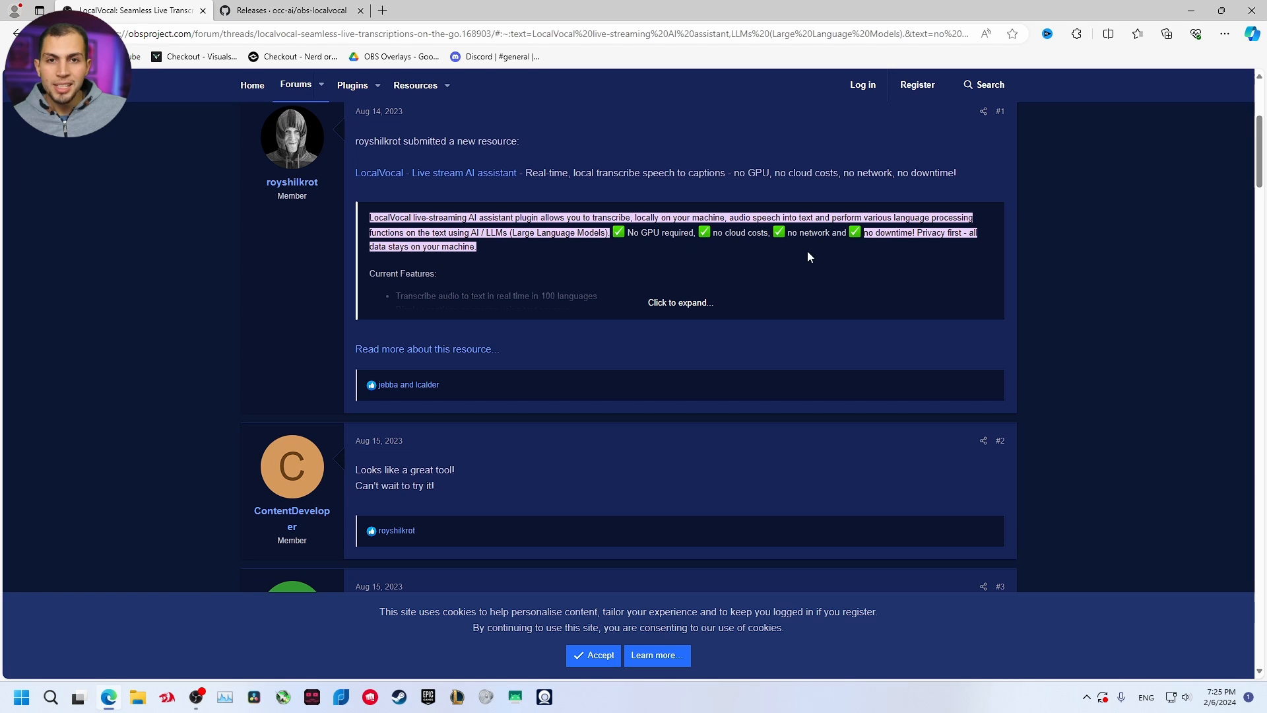
mouse_move(751, 259)
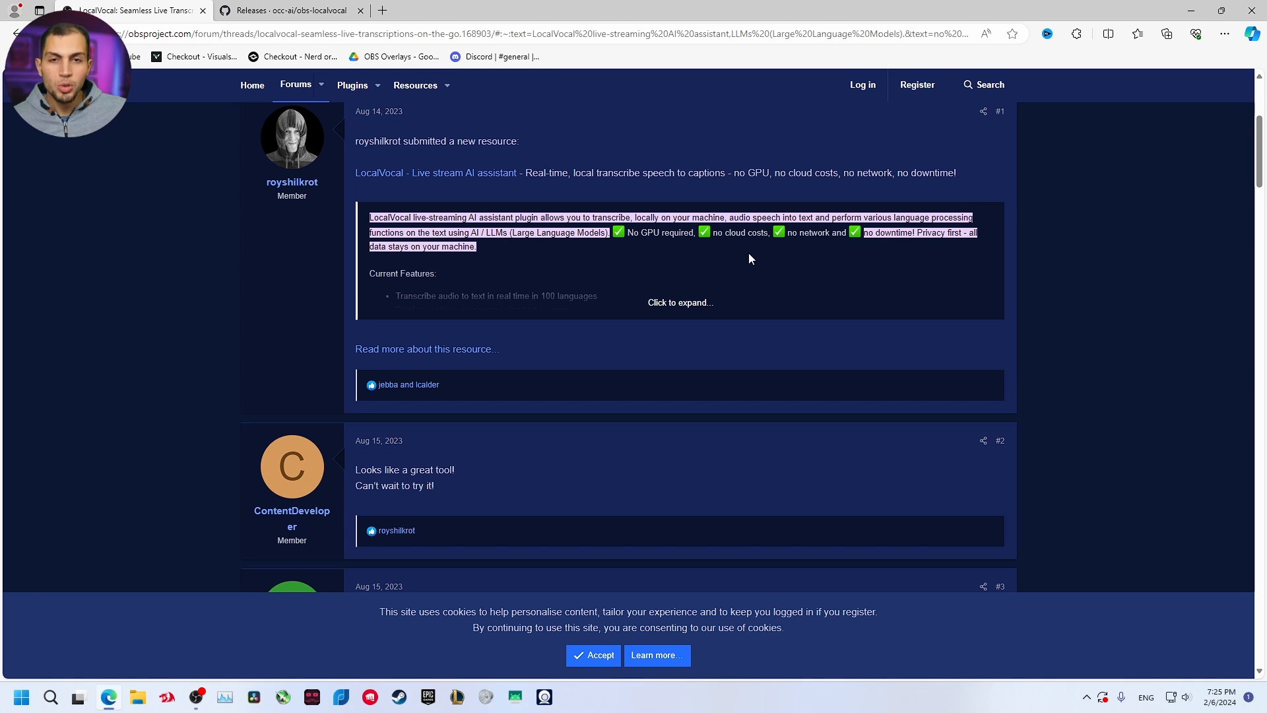
click(680, 302)
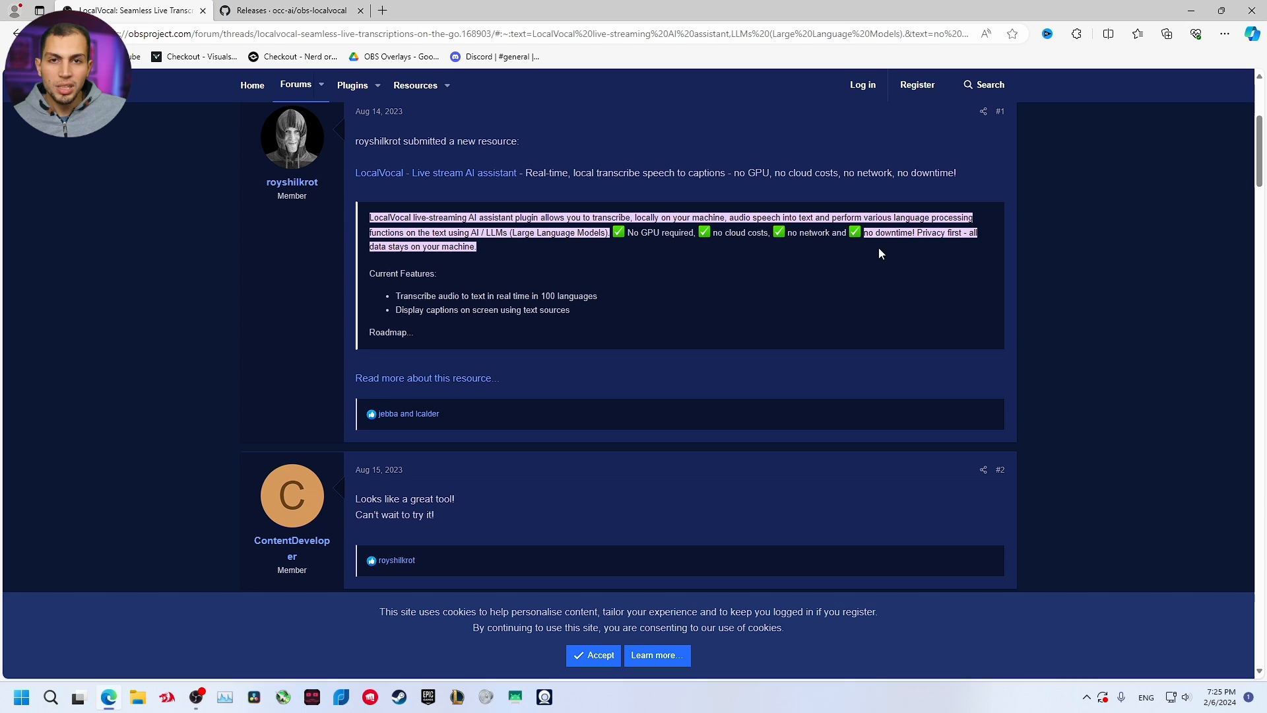
mouse_move(788, 235)
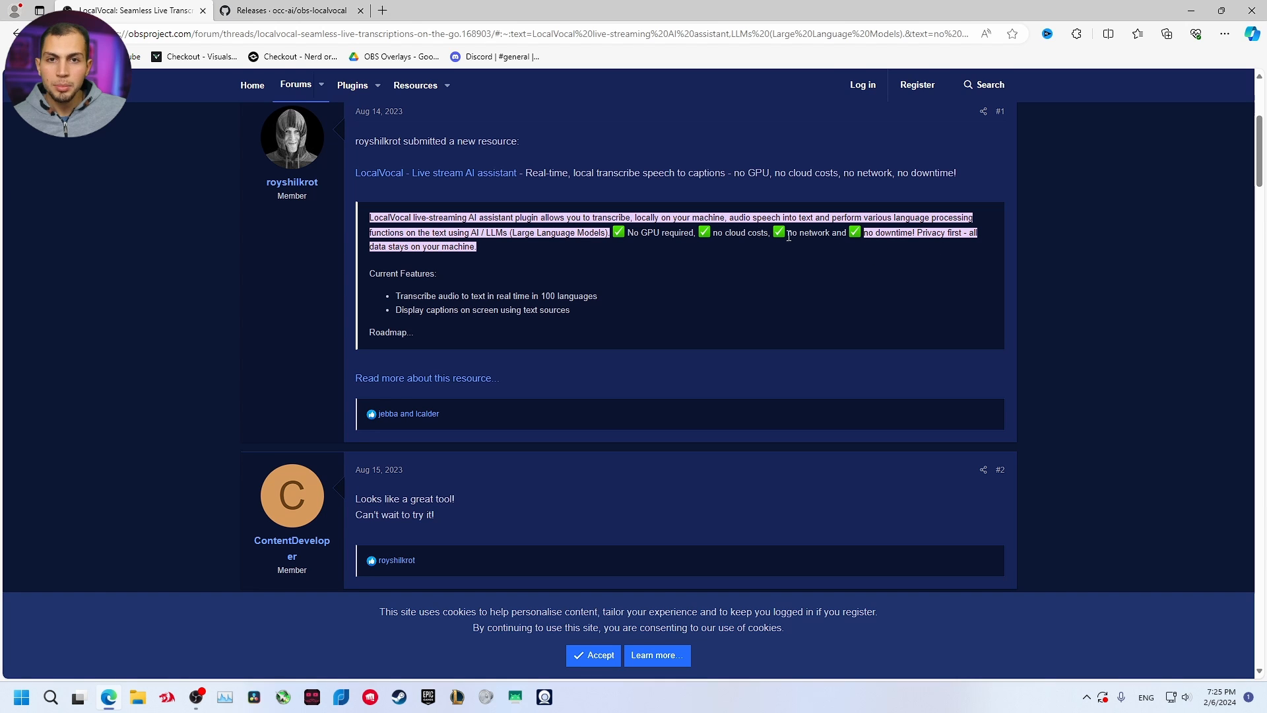
click(291, 10)
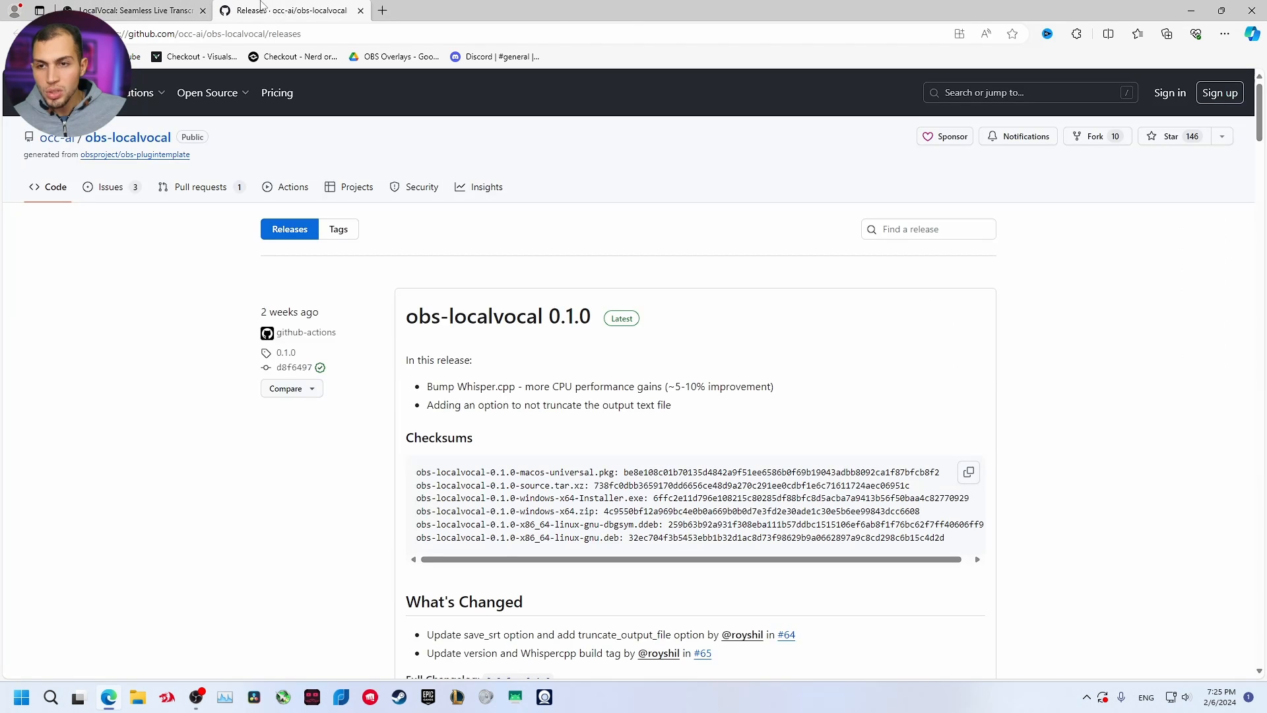
- Download obs-localvocal-0.1.0-windows-x64-Installer.exe from the 0.1.0 release assets
scroll(down, 3)
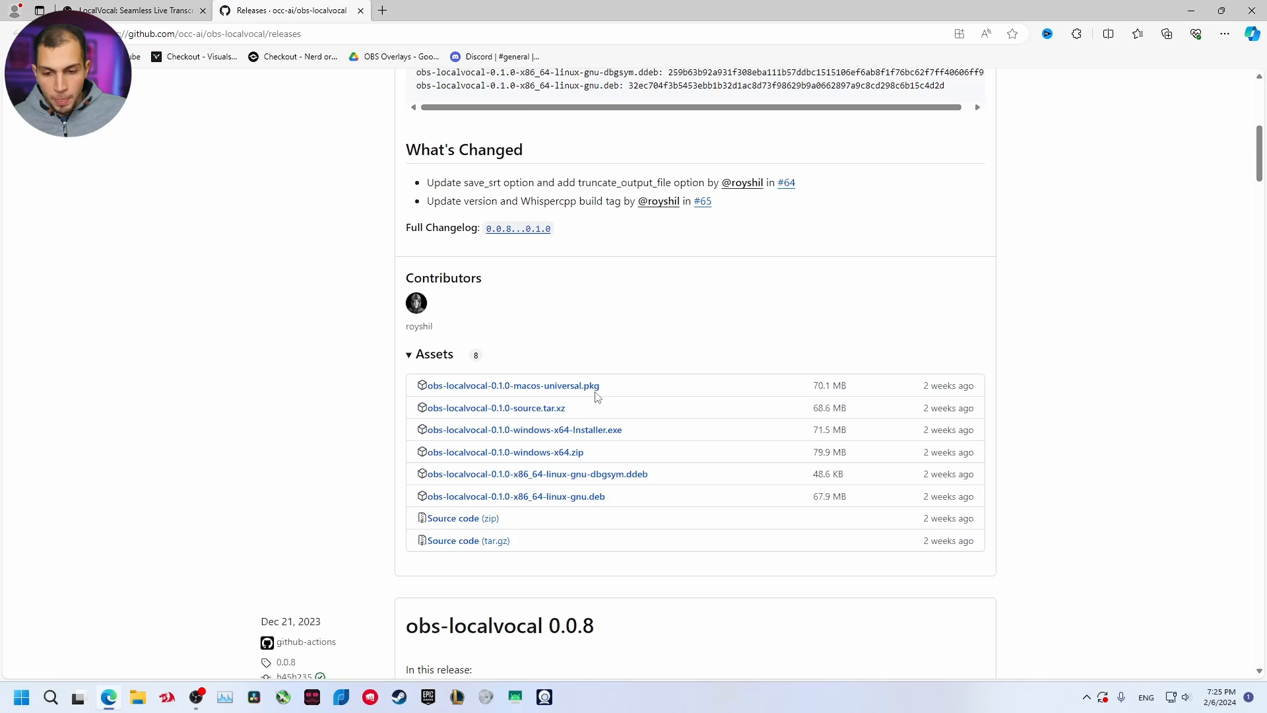
scroll(down, 3)
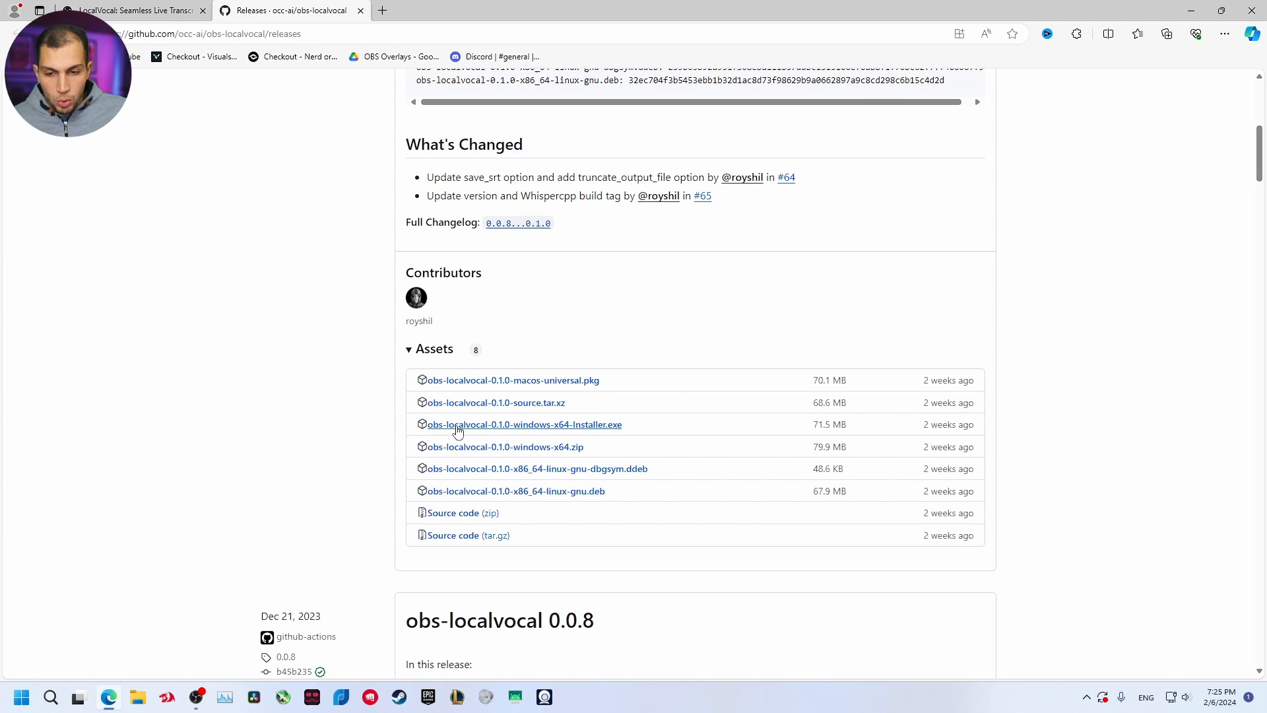
mouse_move(595, 435)
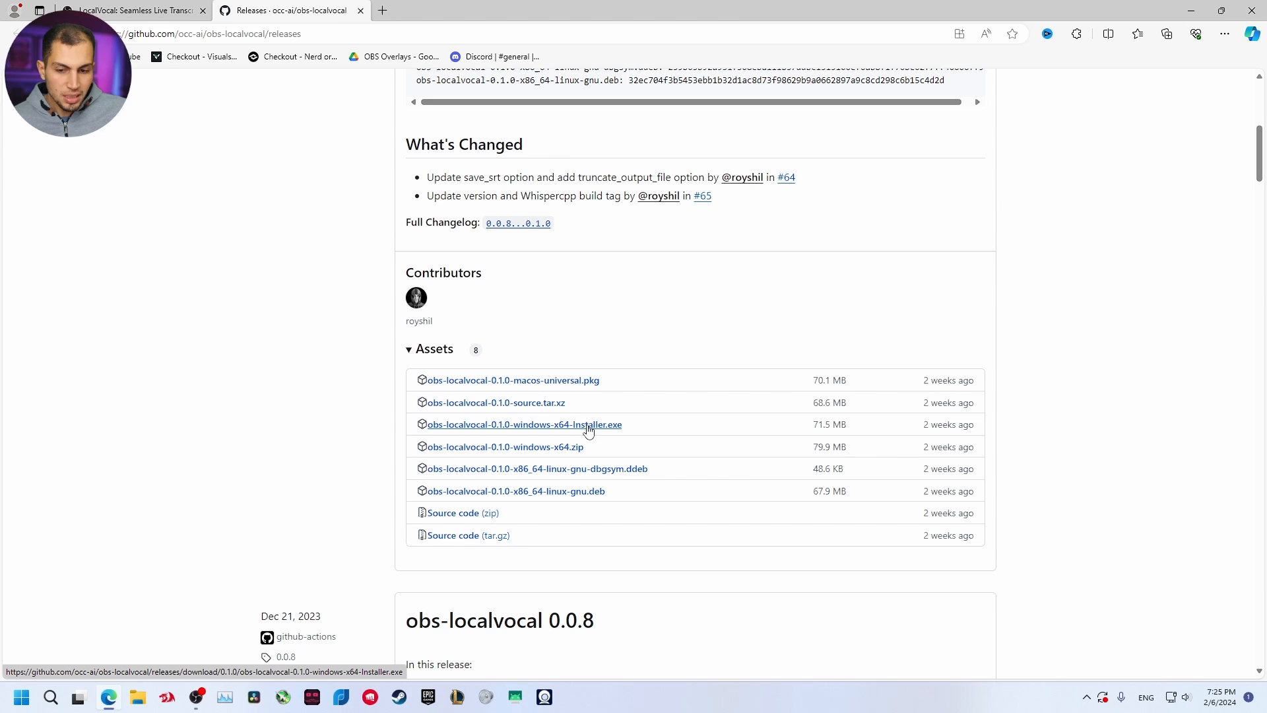
mouse_move(609, 432)
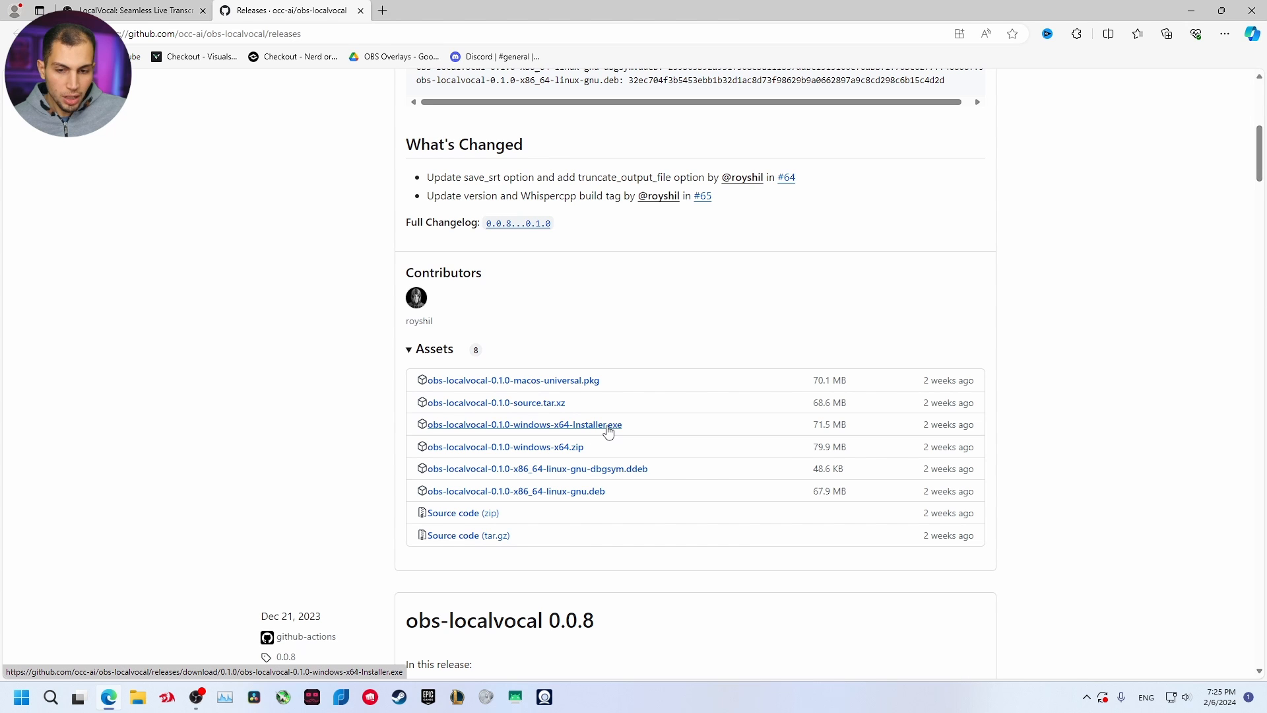
click(523, 425)
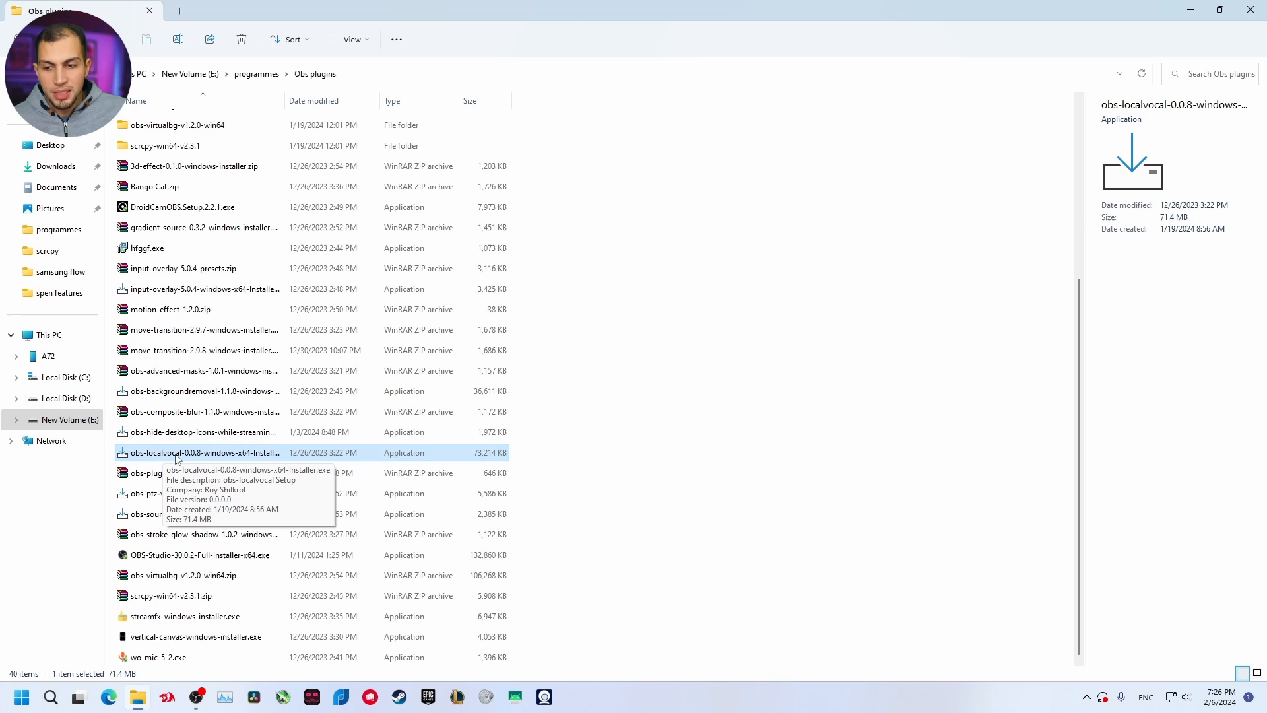
mouse_move(189, 456)
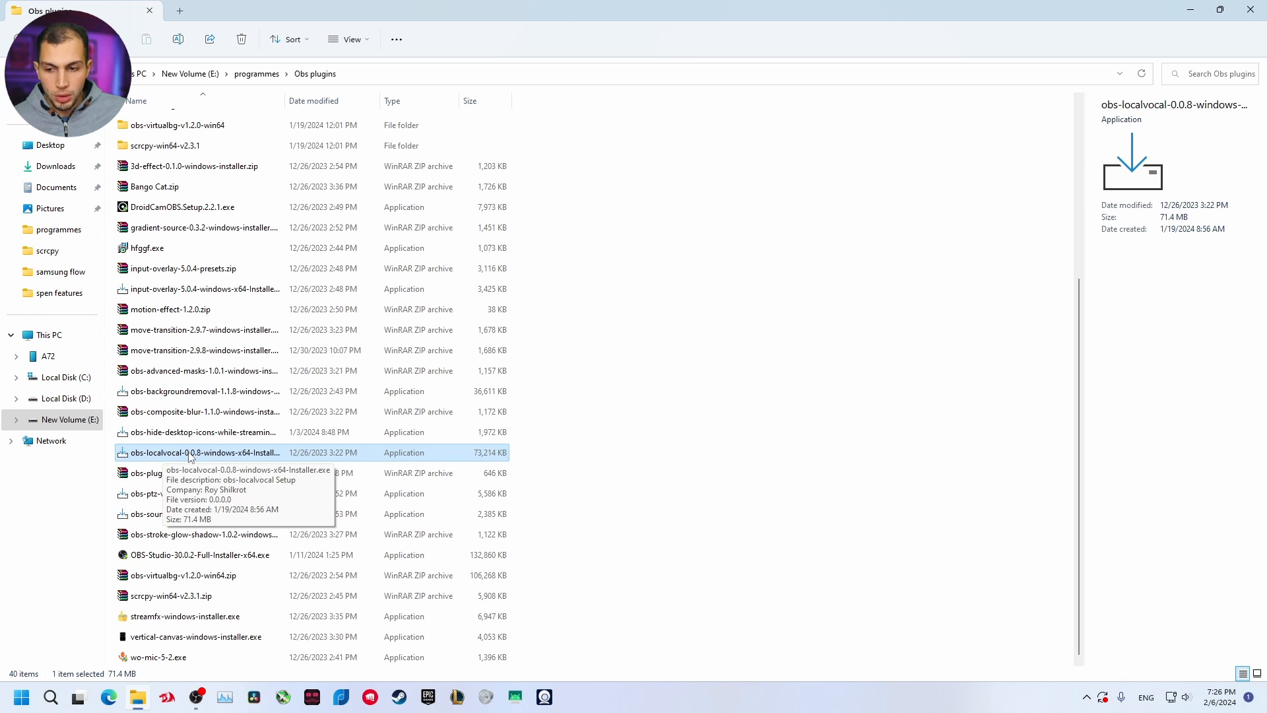
mouse_move(609, 455)
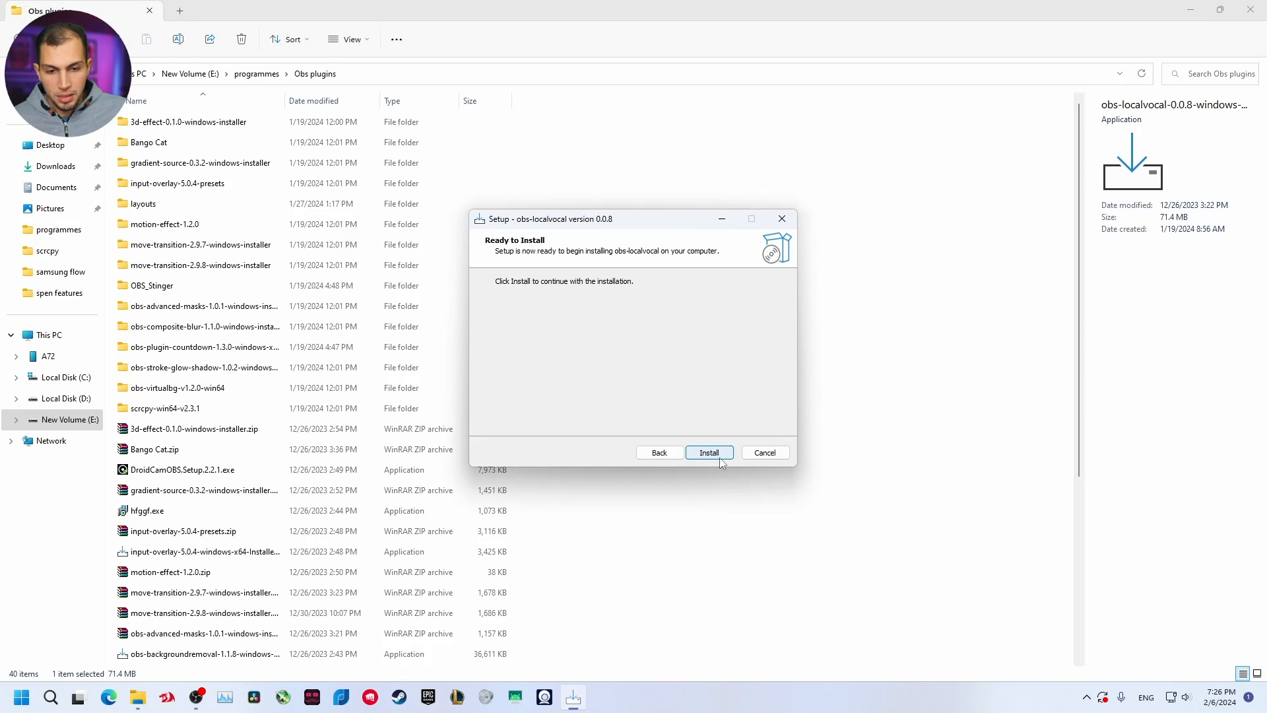
- Run the obs-localvocal 0.0.8 installer, letting setup automatically close OBS Studio
click(709, 452)
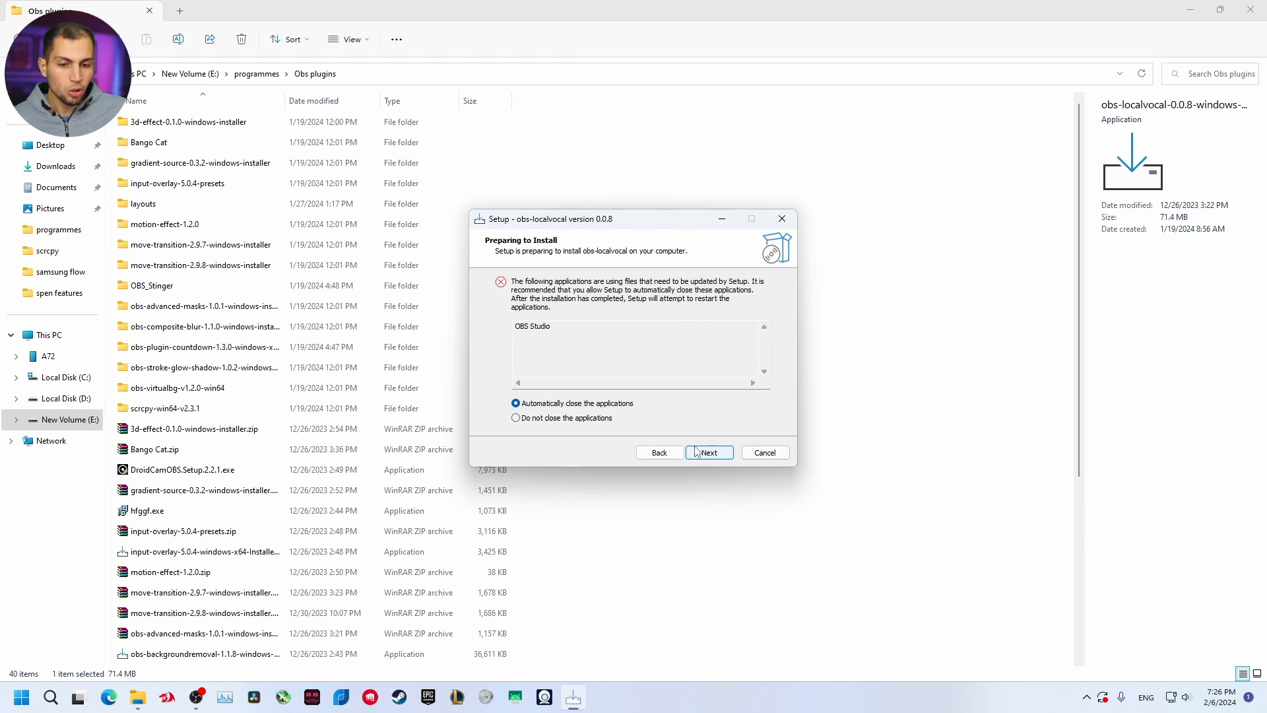
click(709, 452)
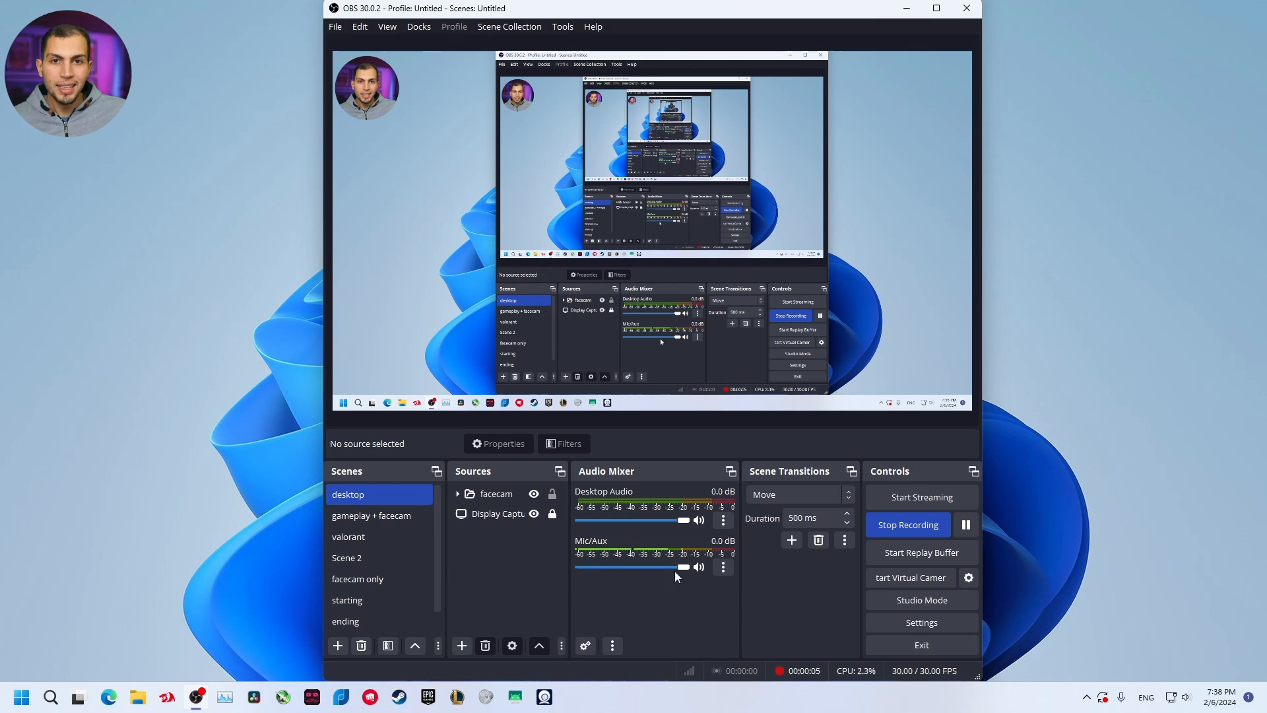
mouse_move(681, 583)
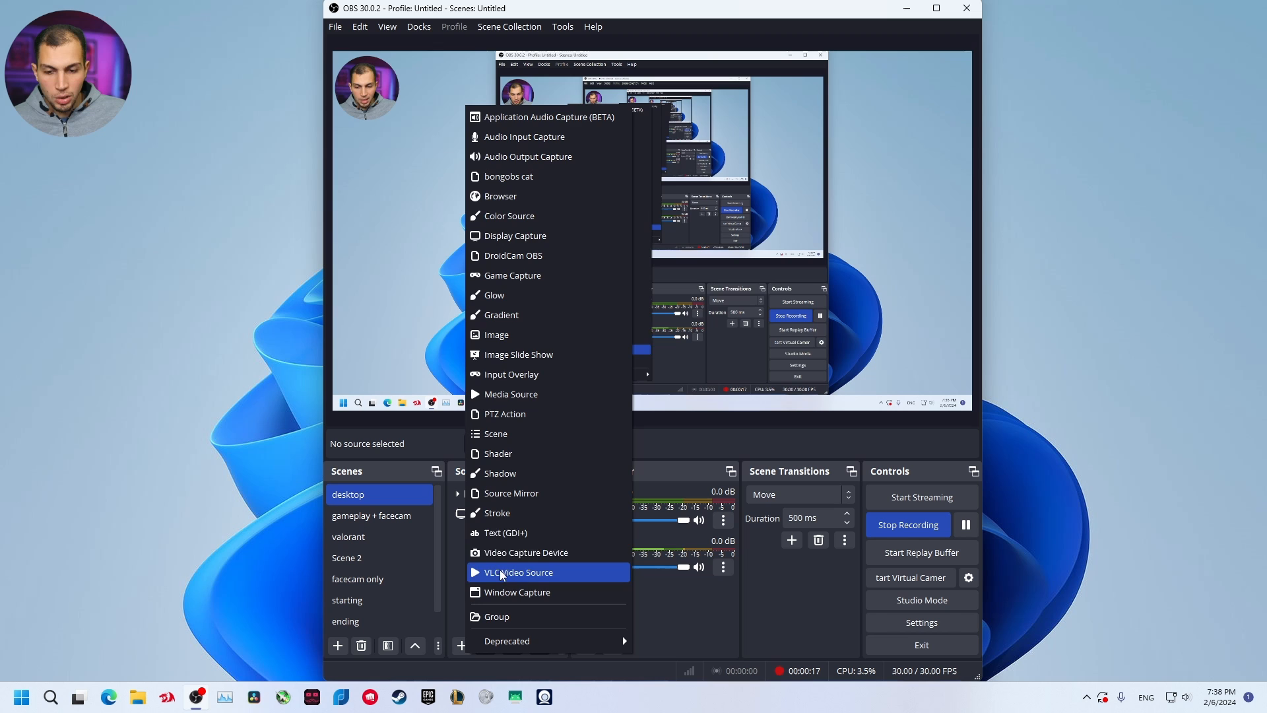
- Create a Text (GDI+) source named 'sunbtitles' in the desktop scene and confirm its properties
click(518, 573)
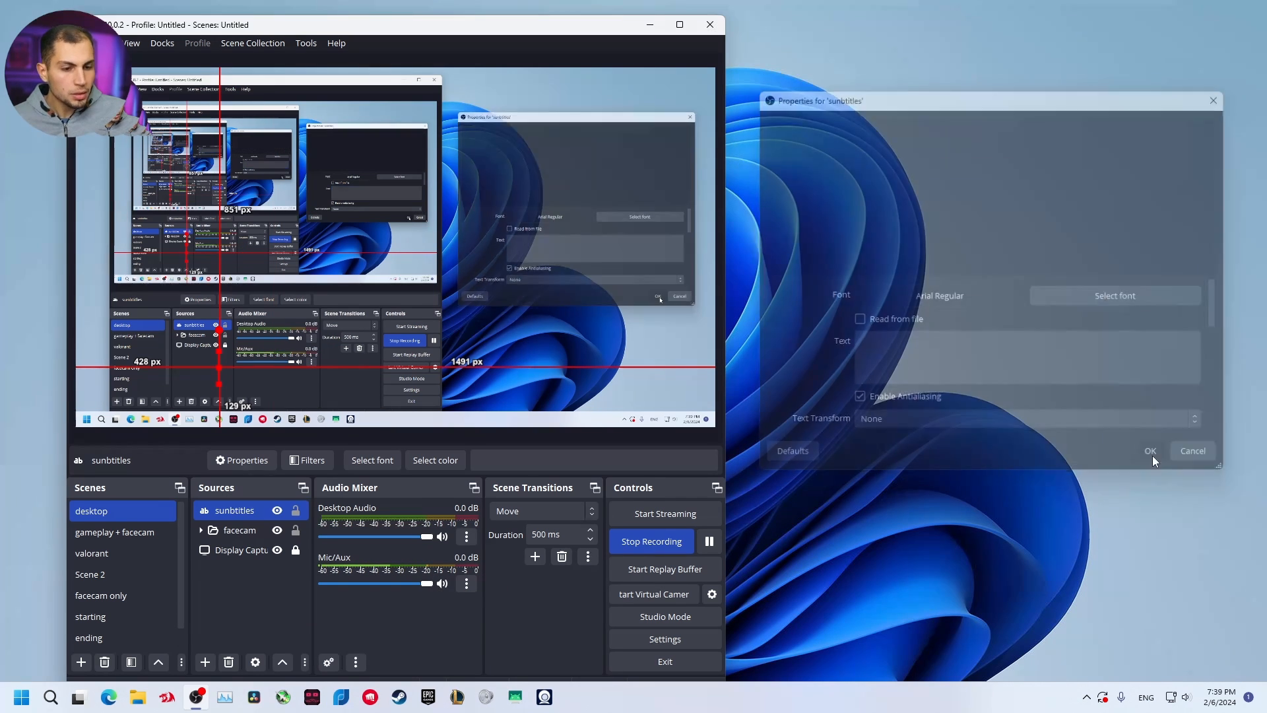
click(1149, 451)
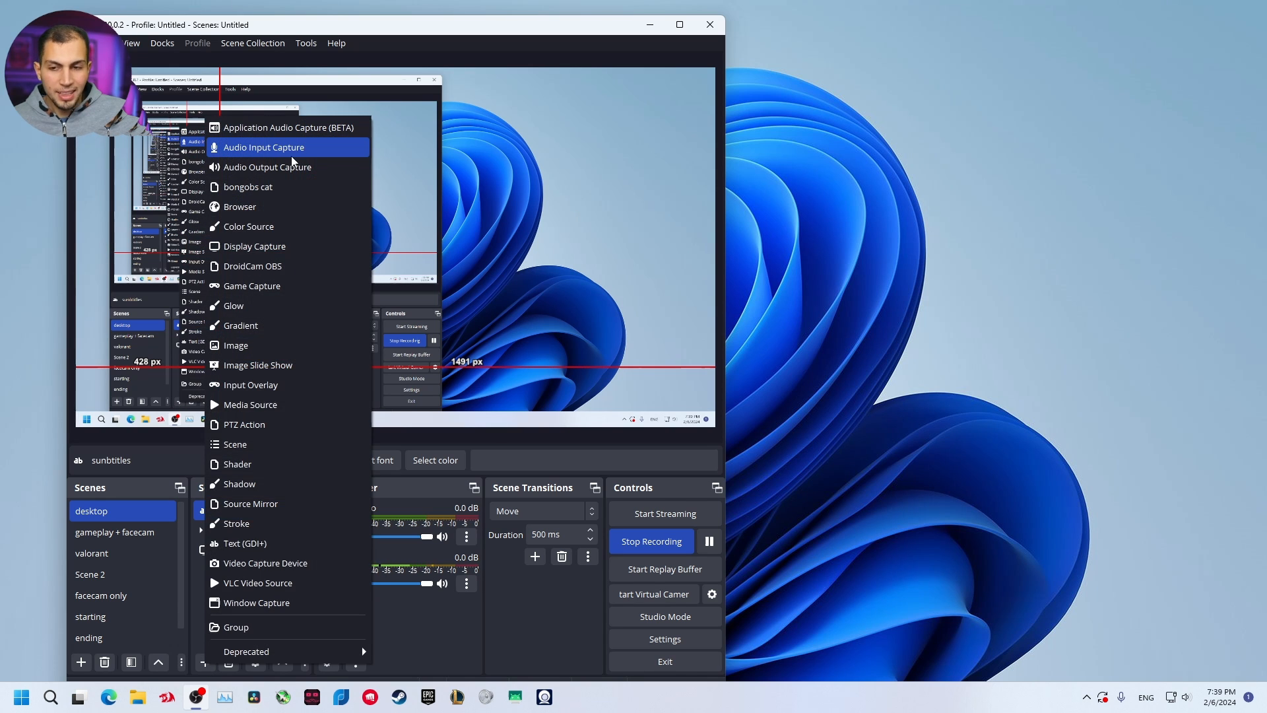
mouse_move(306, 141)
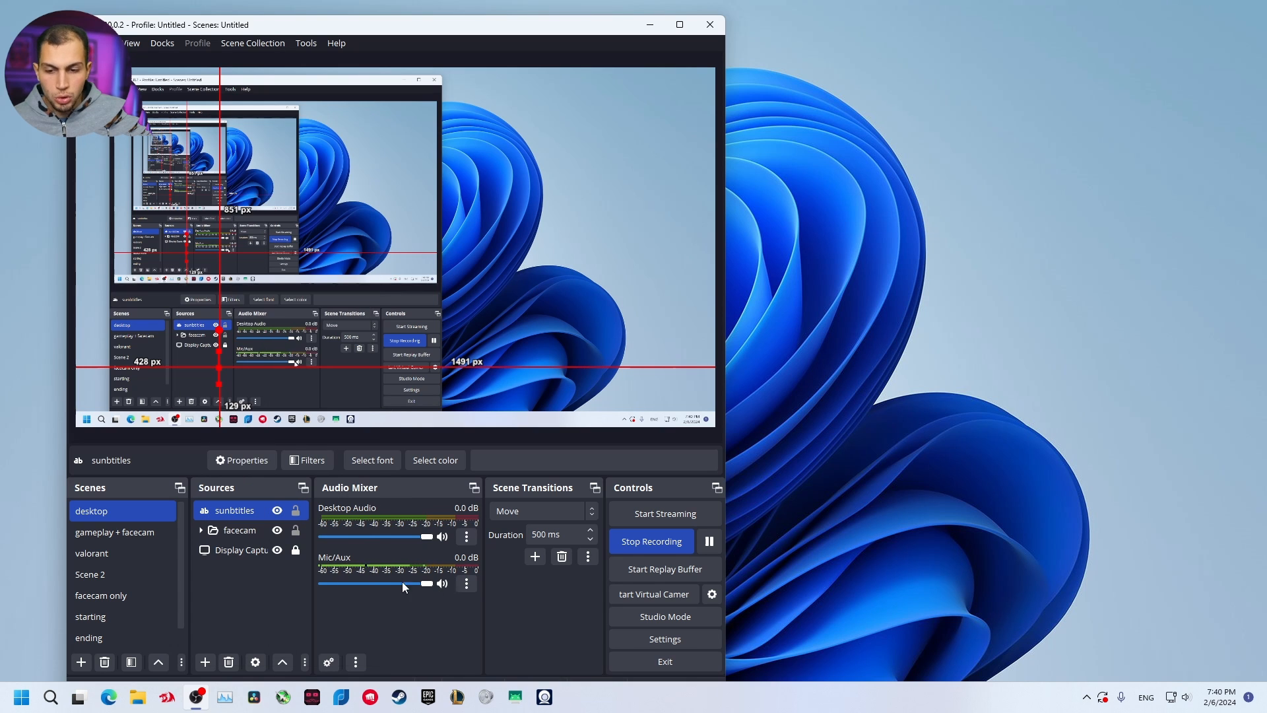
- Open the Mic/Aux three-dot menu in the Audio Mixer
click(466, 583)
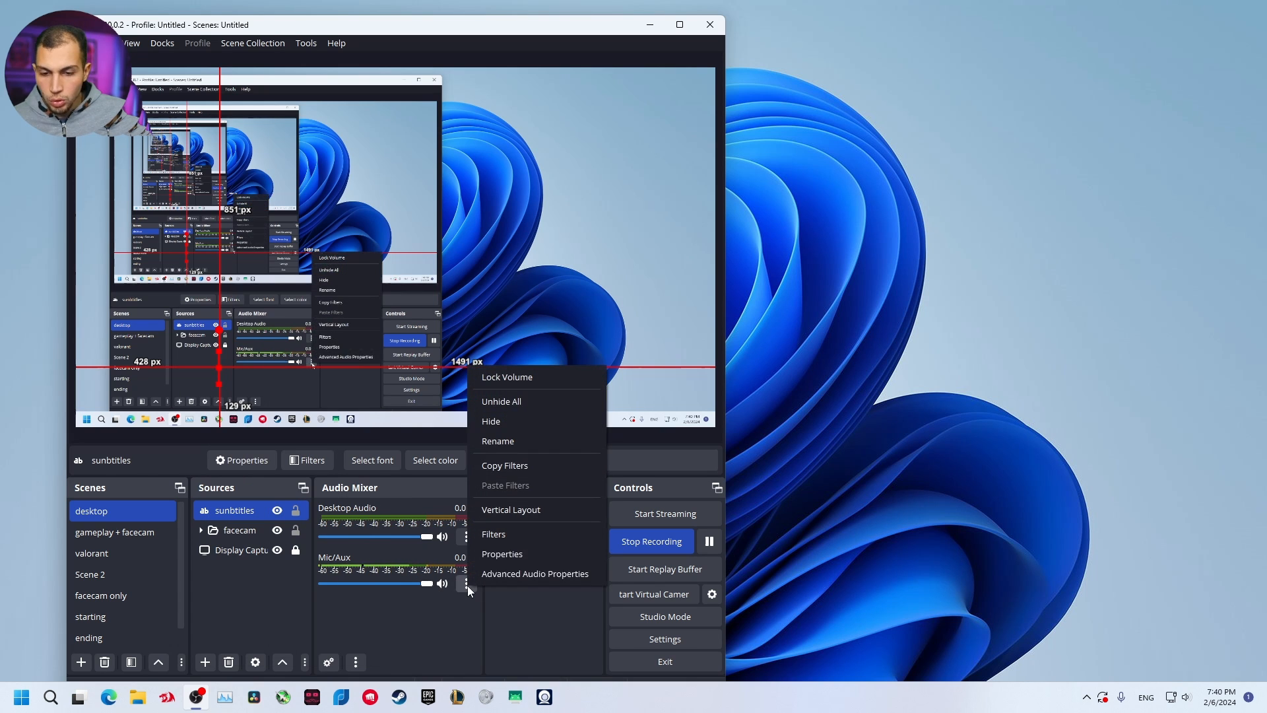
- Add a LocalVocal Transcription filter with its default name and check its Subtitles Output choices
click(493, 533)
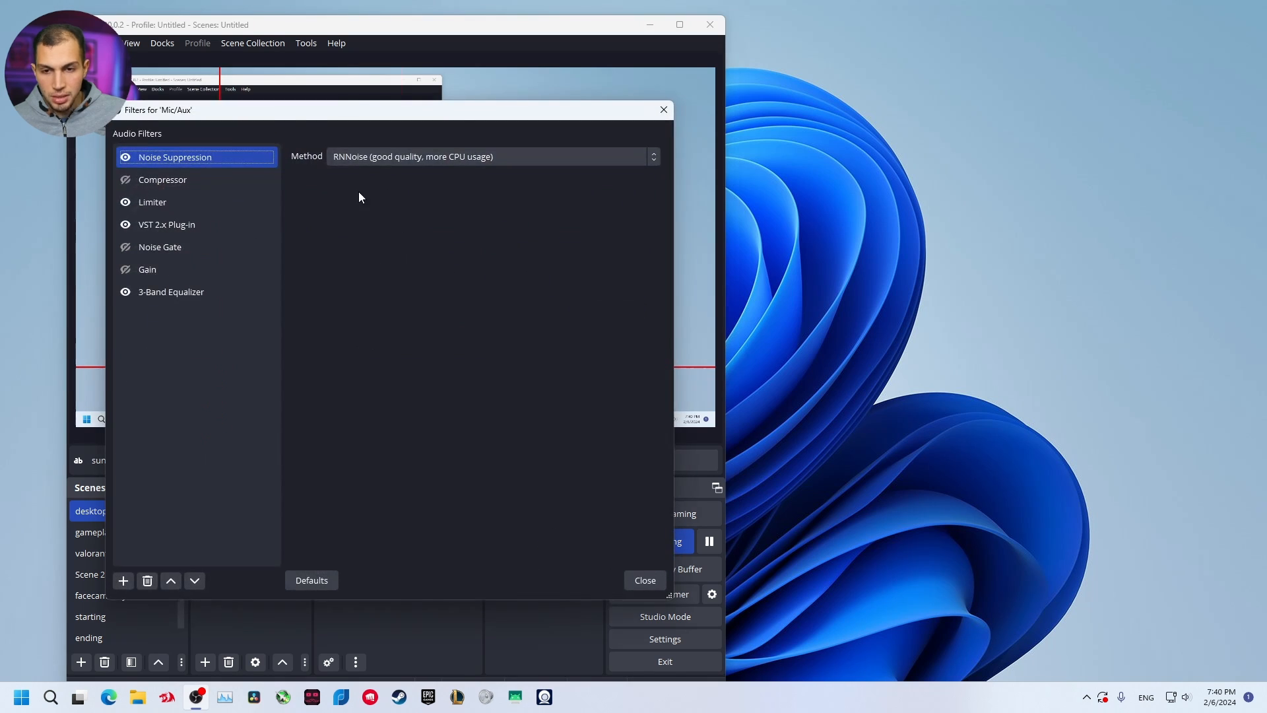
click(638, 537)
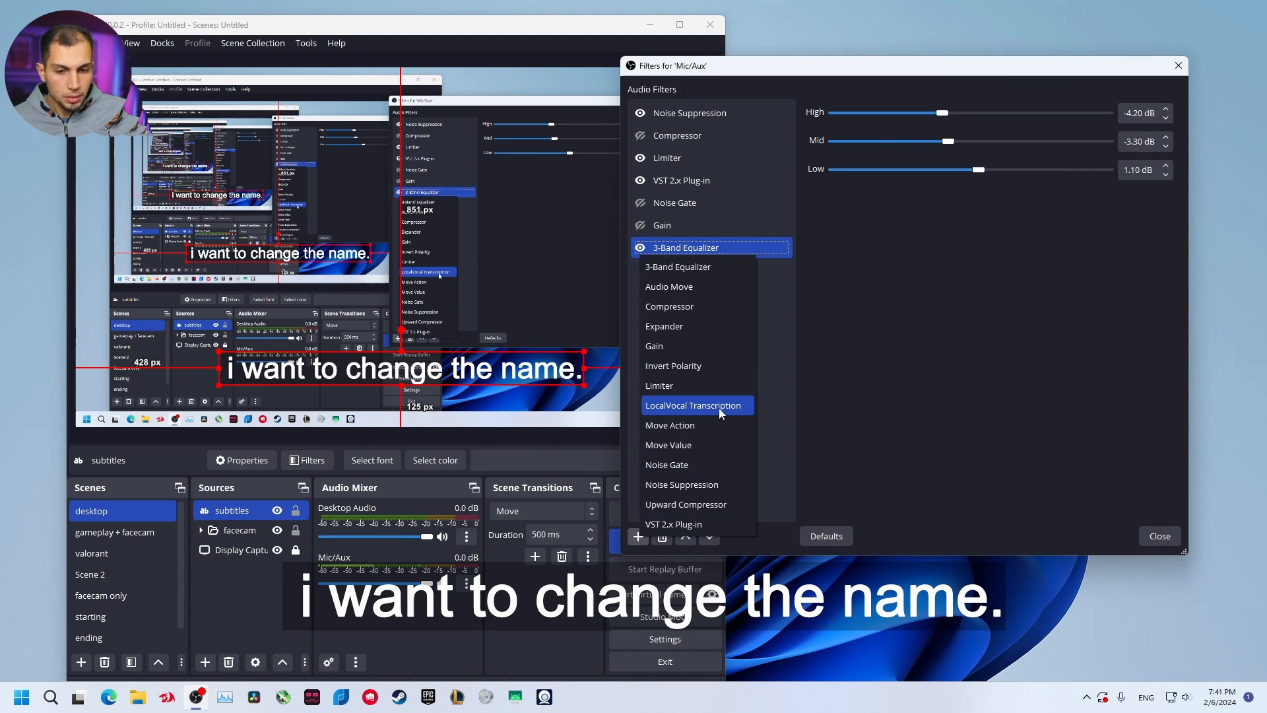
click(693, 405)
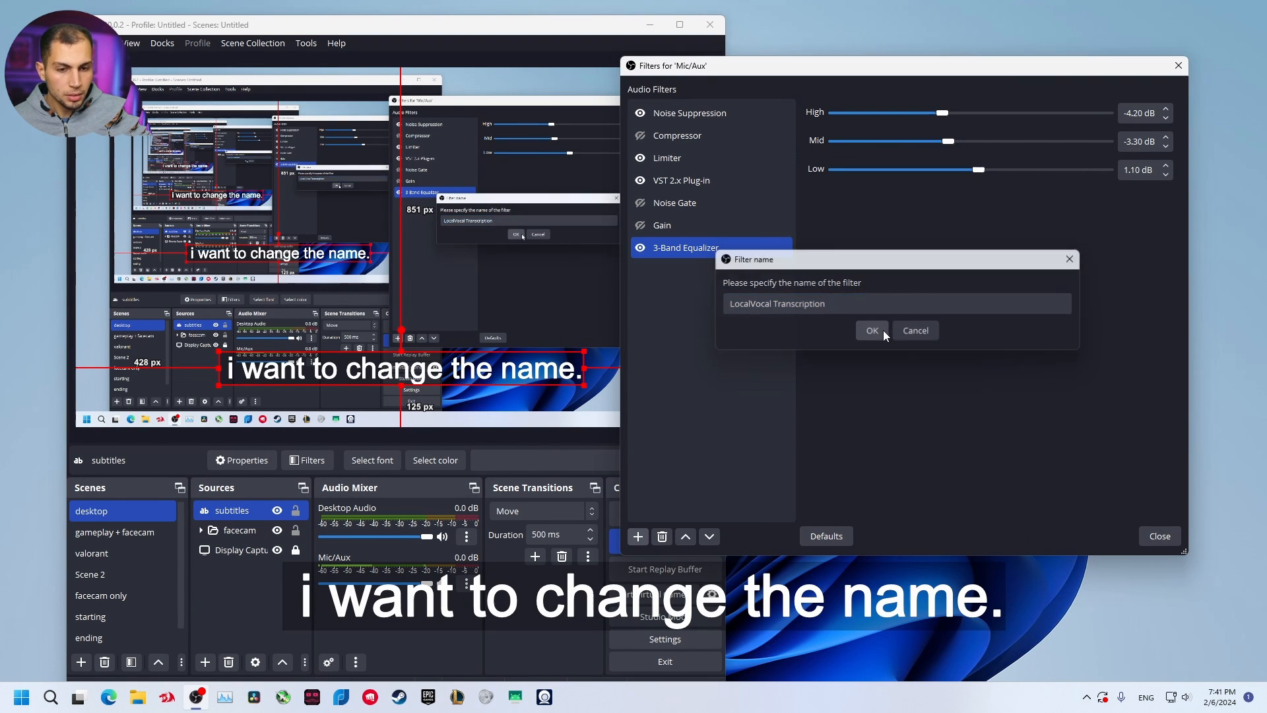
click(872, 330)
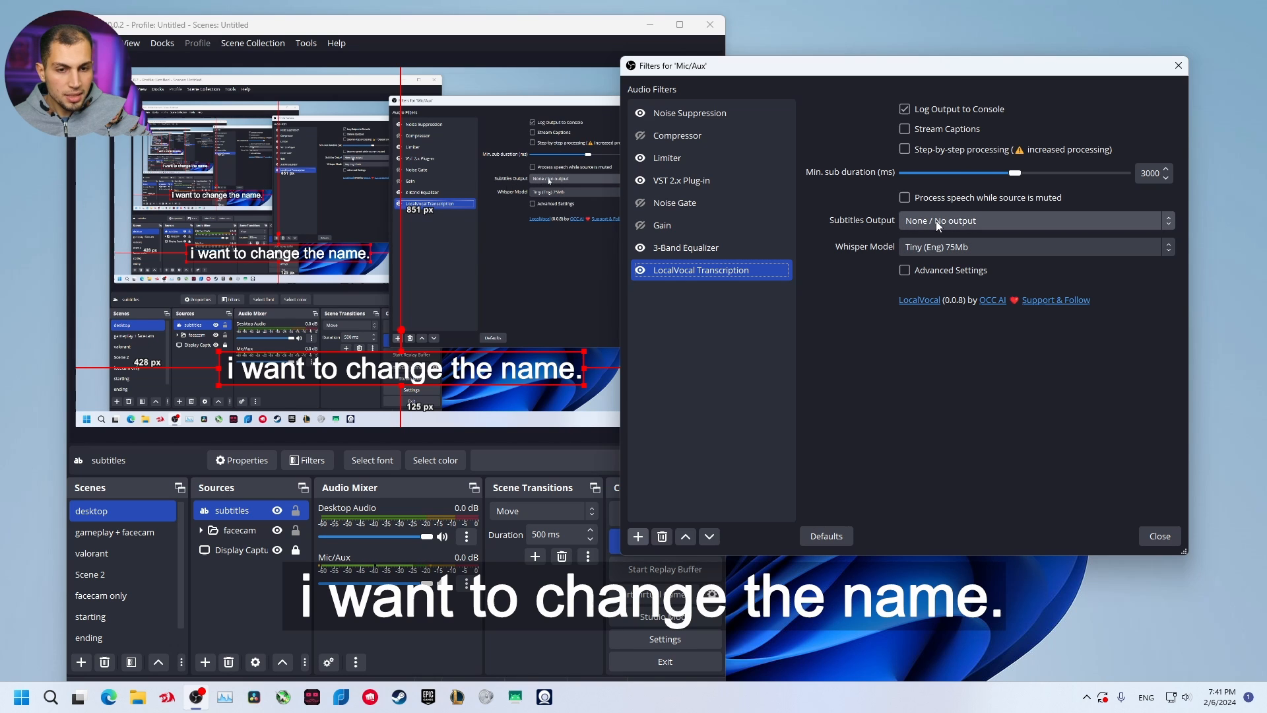
click(1031, 221)
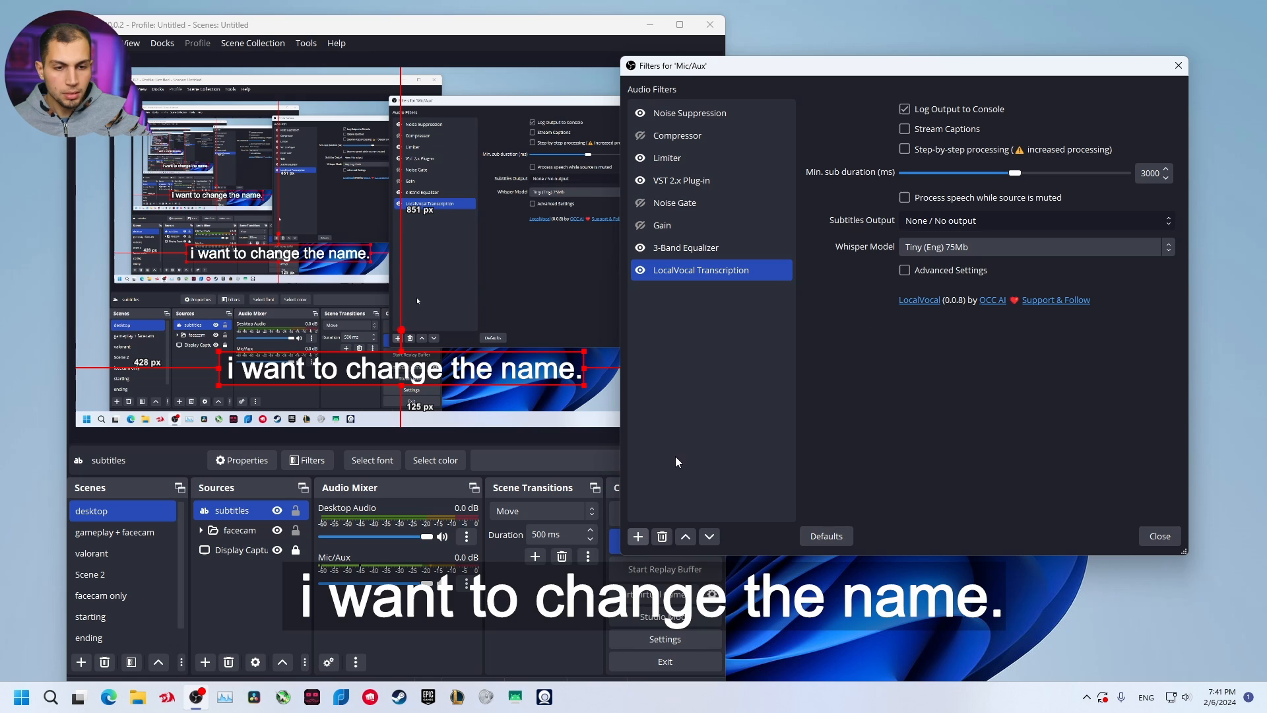
click(1036, 221)
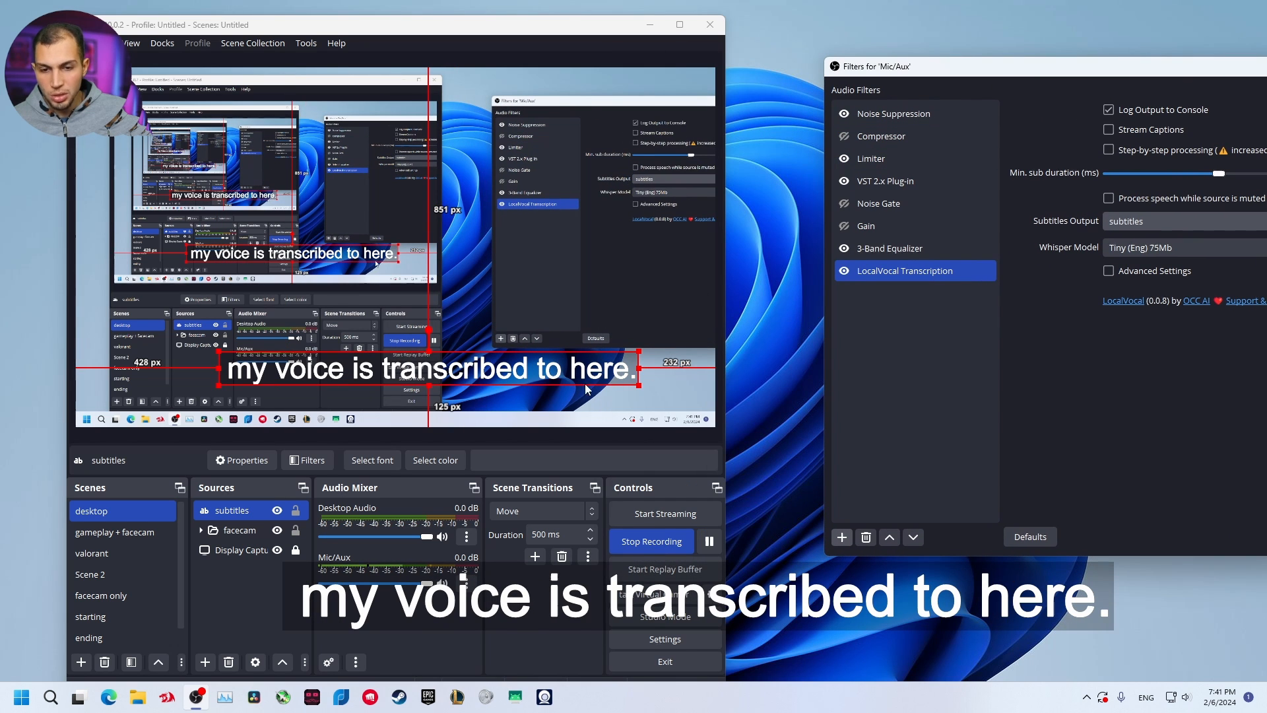
mouse_move(486, 411)
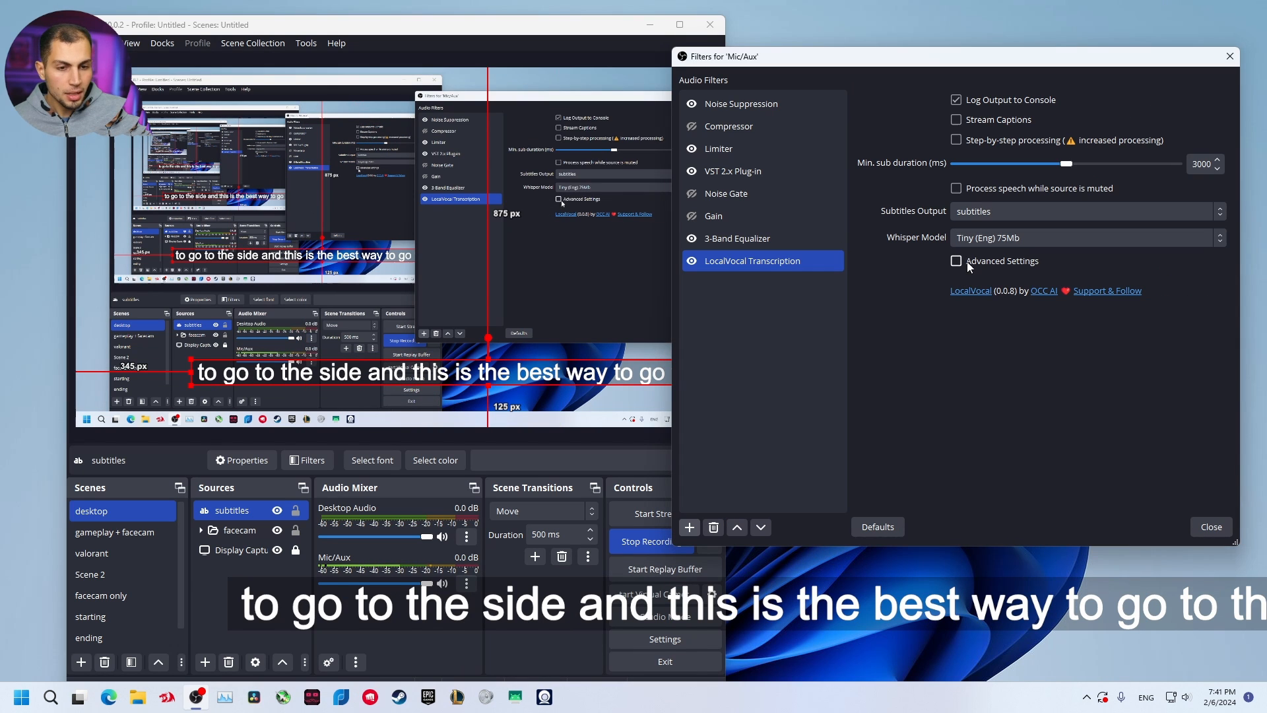
click(956, 260)
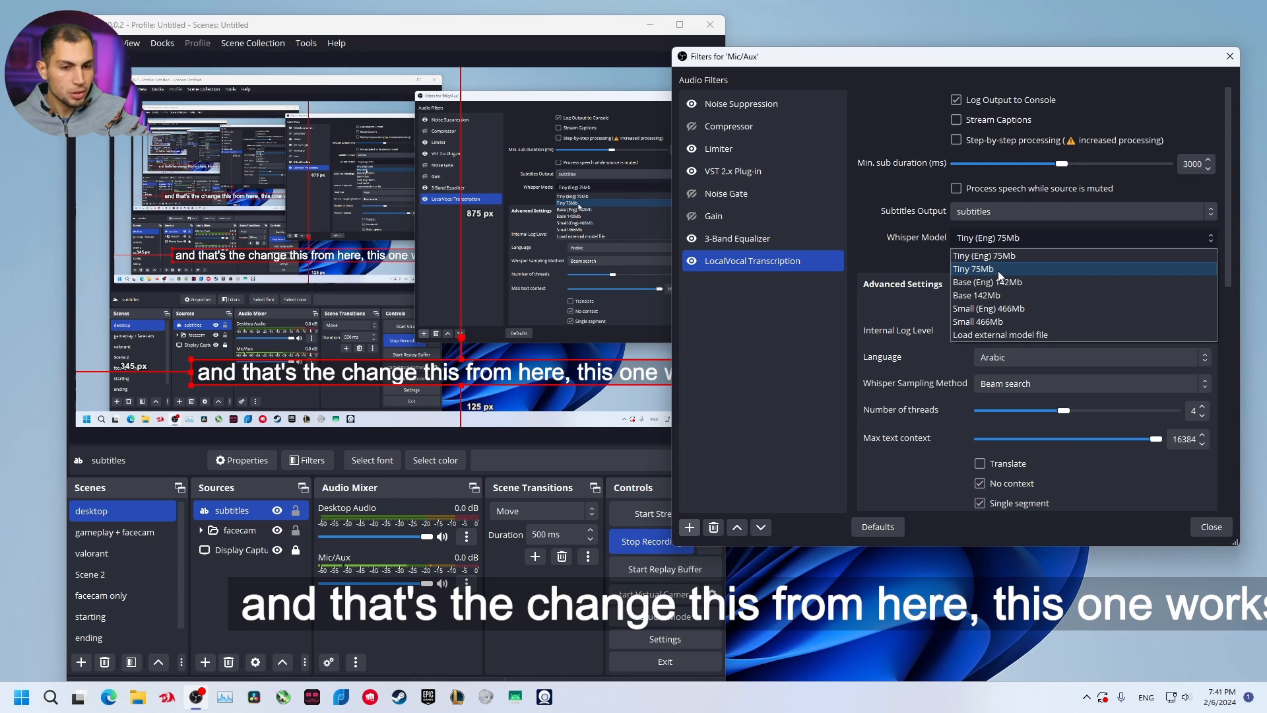
click(972, 268)
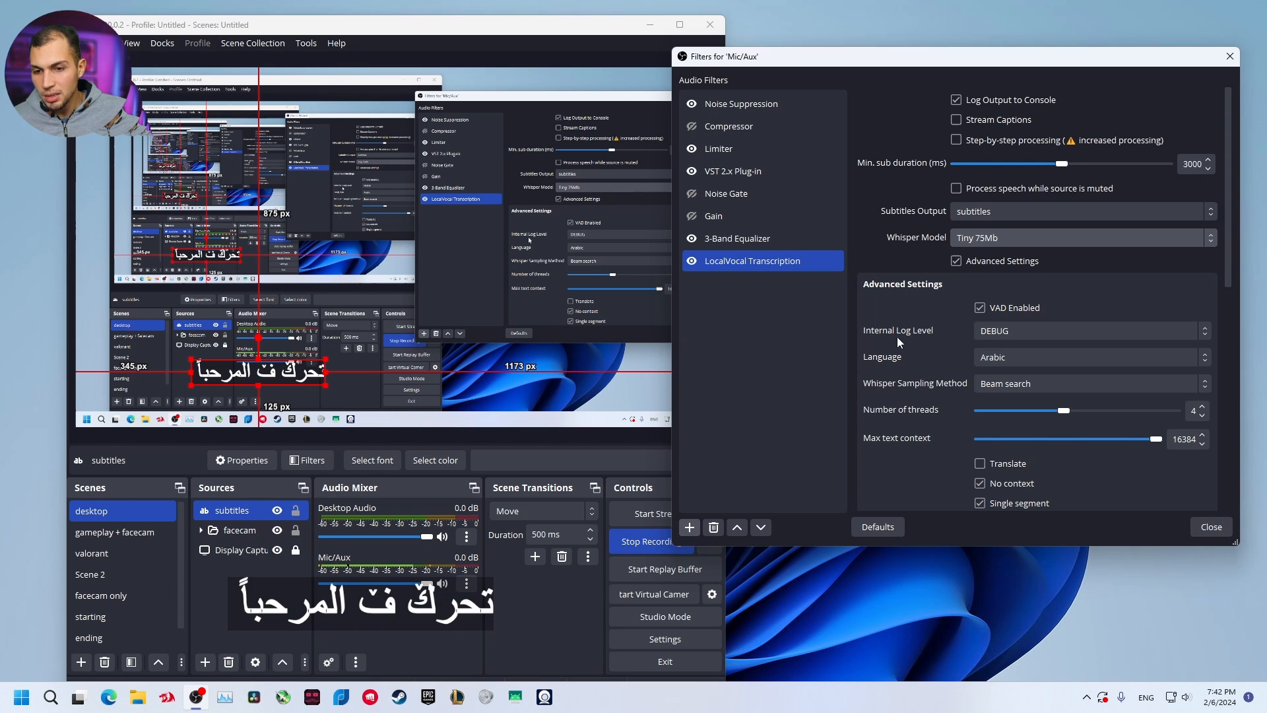
click(1083, 237)
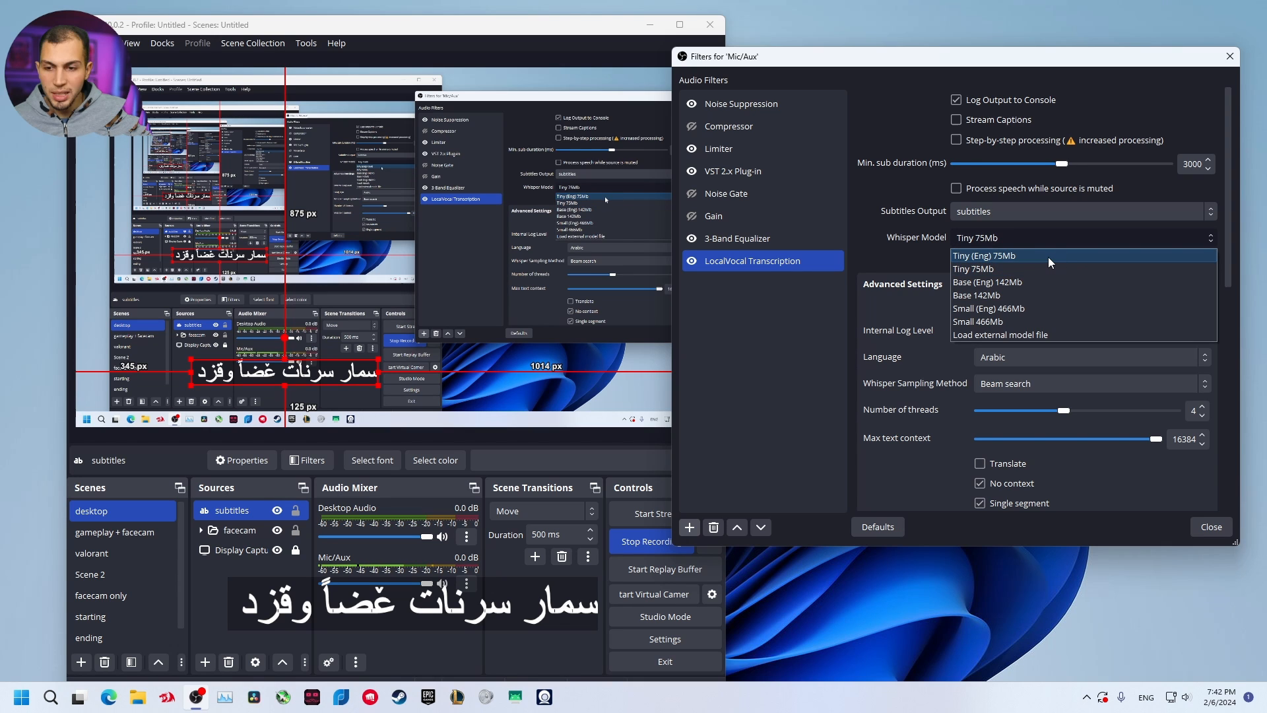
click(984, 255)
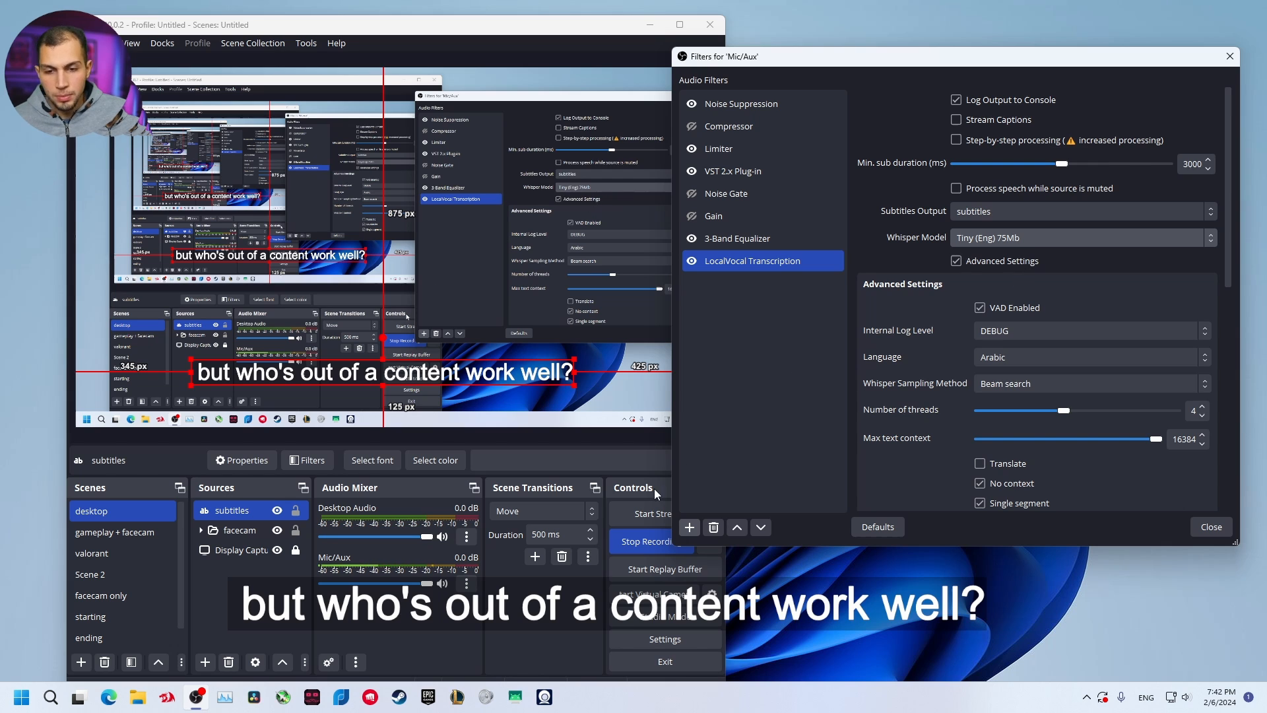
scroll(down, 3)
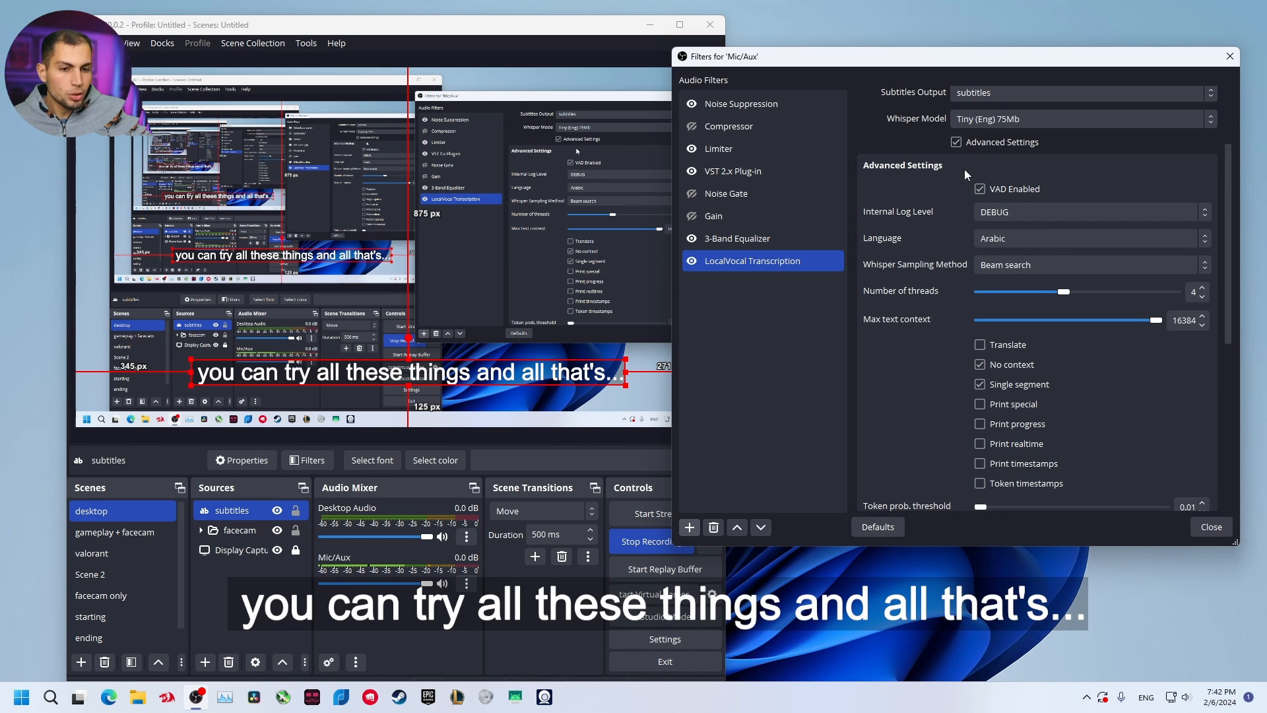
click(1088, 238)
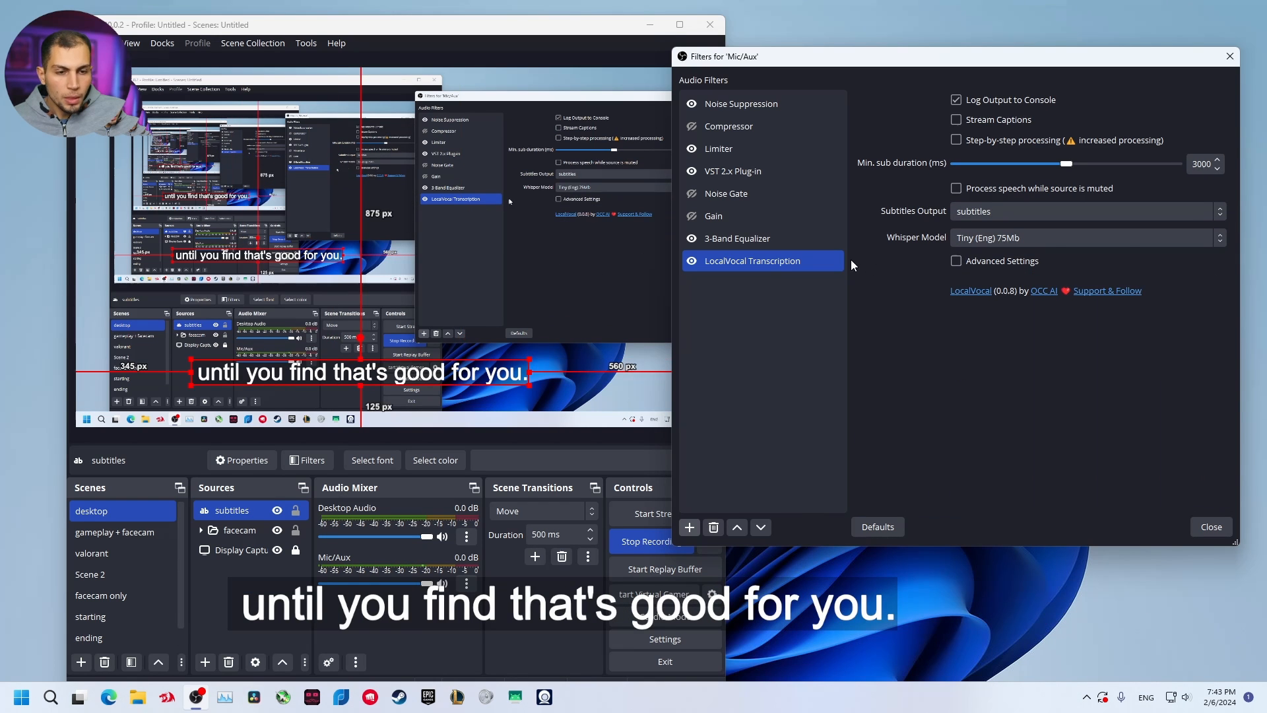
mouse_move(994, 258)
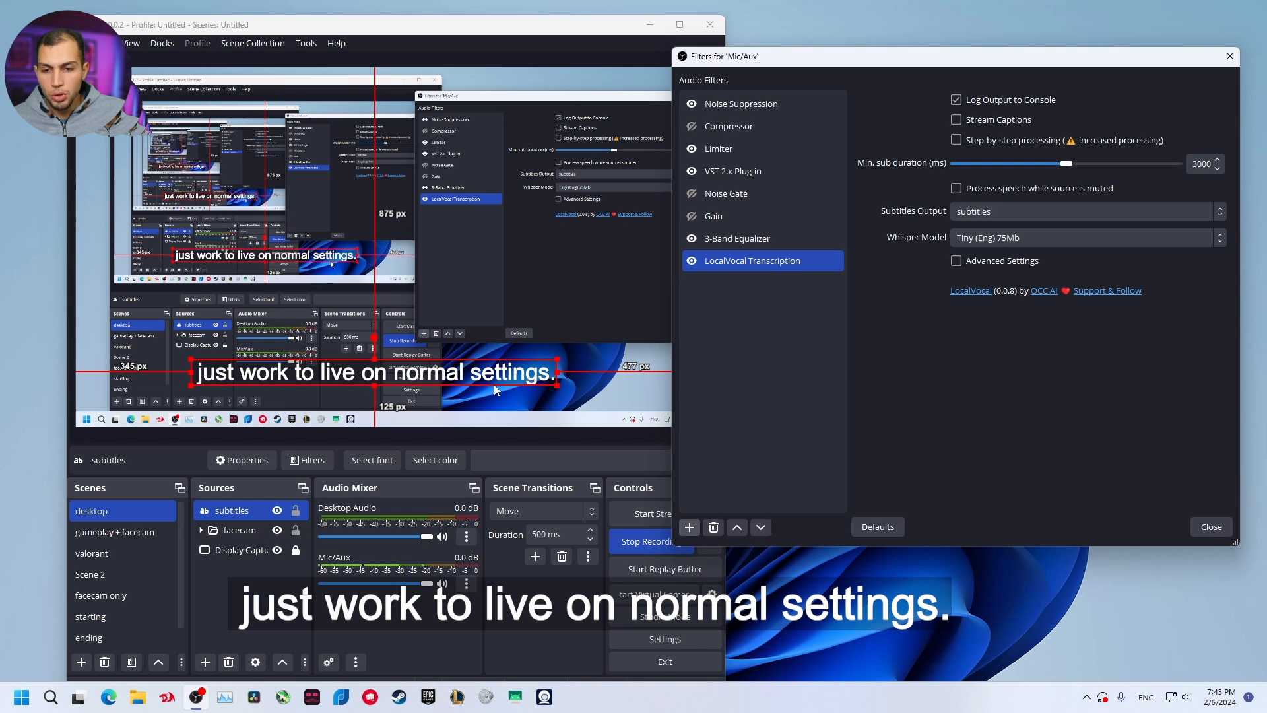
mouse_move(775, 345)
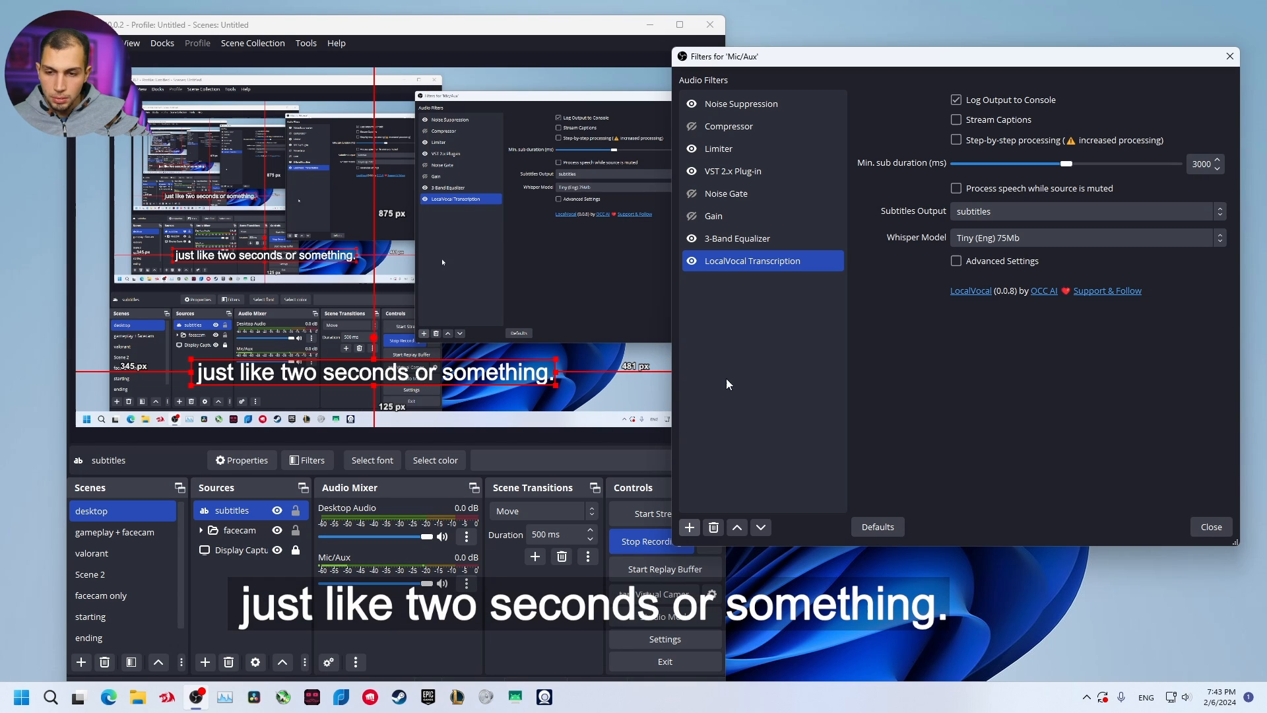
mouse_move(534, 390)
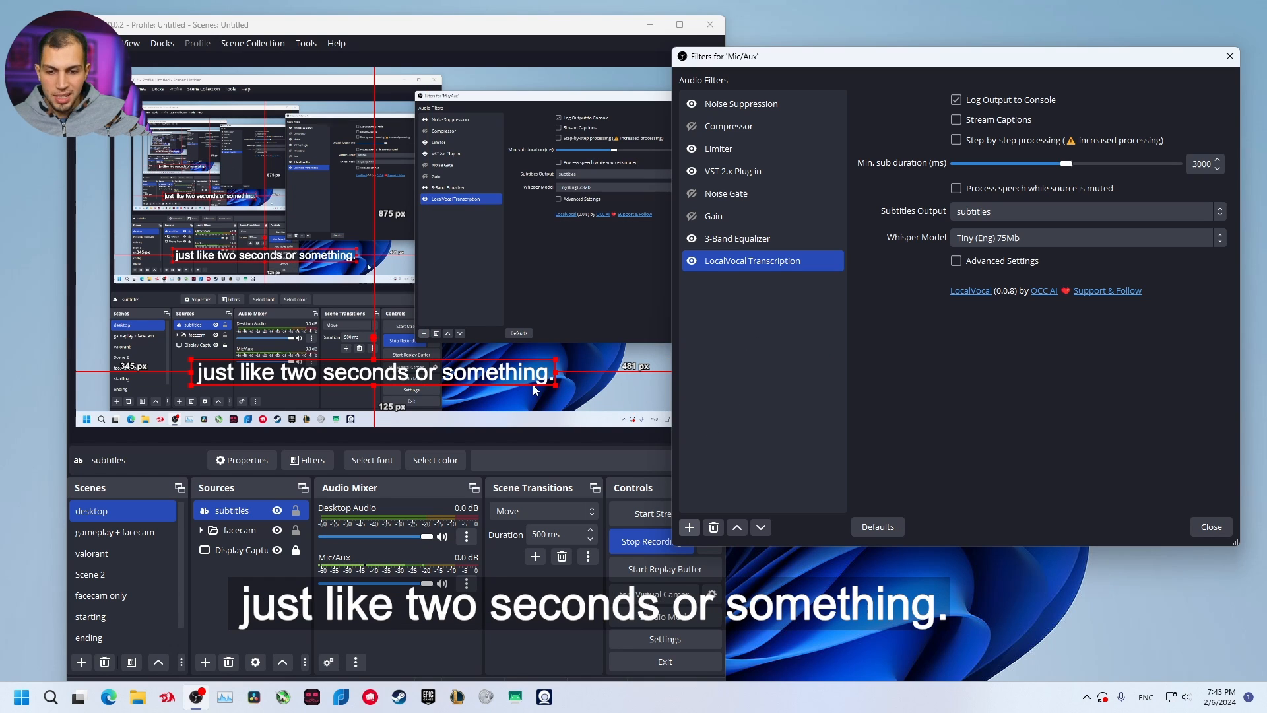